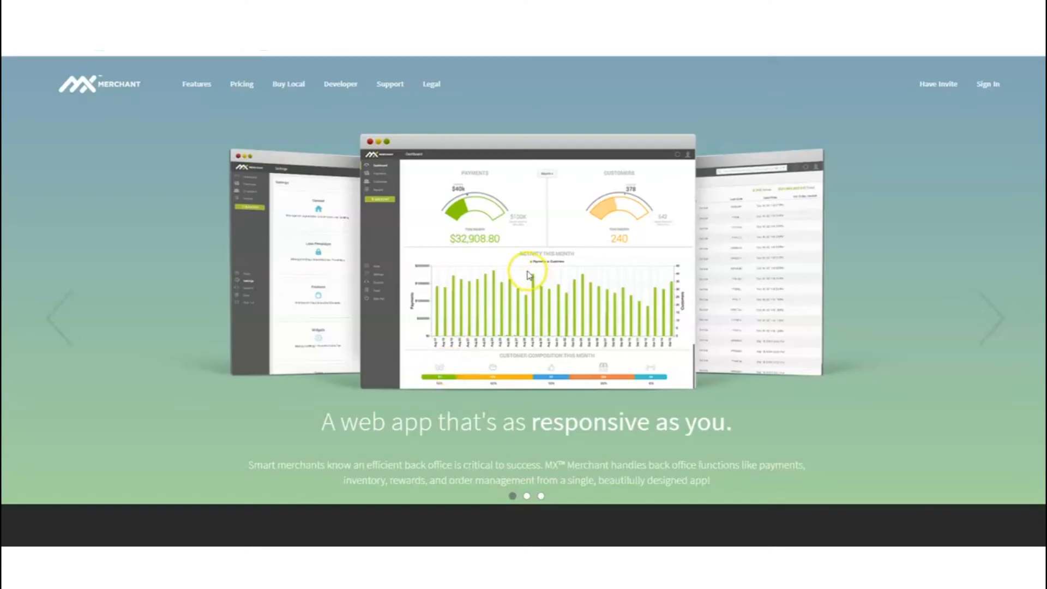
mouse_move(299, 130)
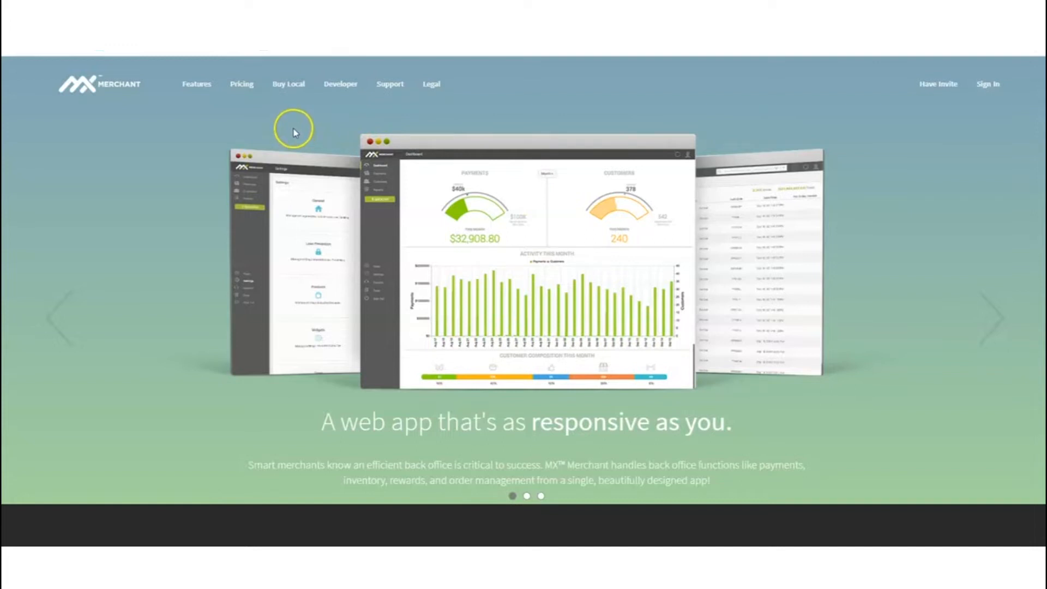
mouse_move(359, 132)
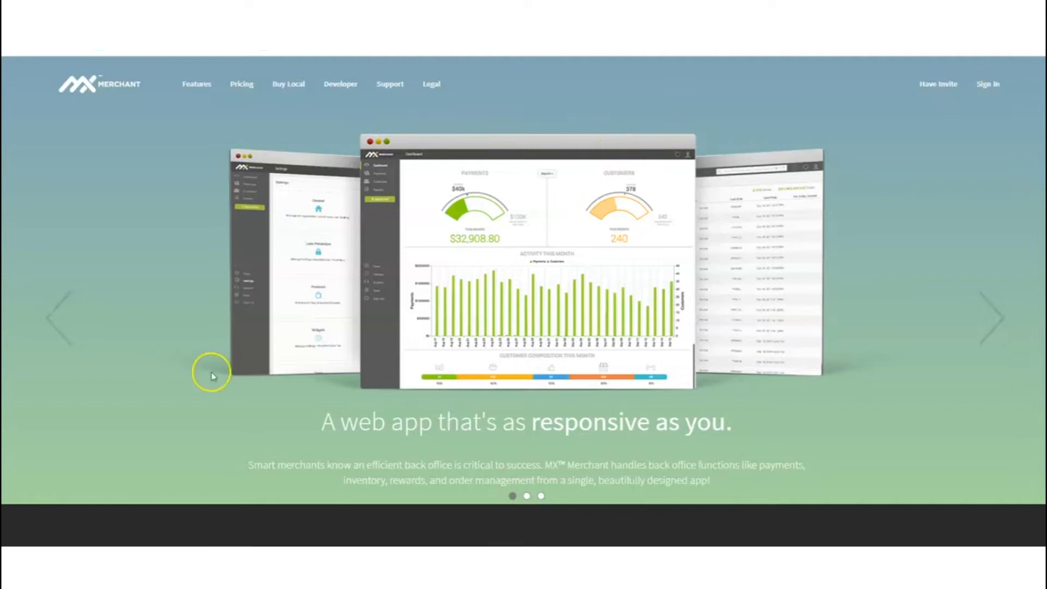
Sign in with the account credentials and confirm the 2-Step Authentication code to reach the dashboard
left_click(989, 84)
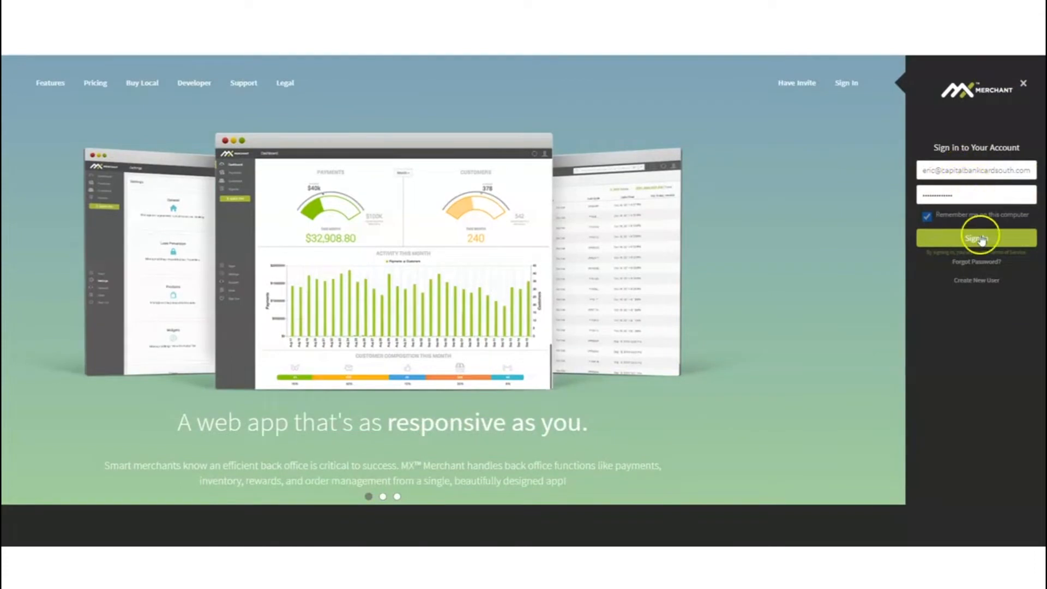
left_click(974, 237)
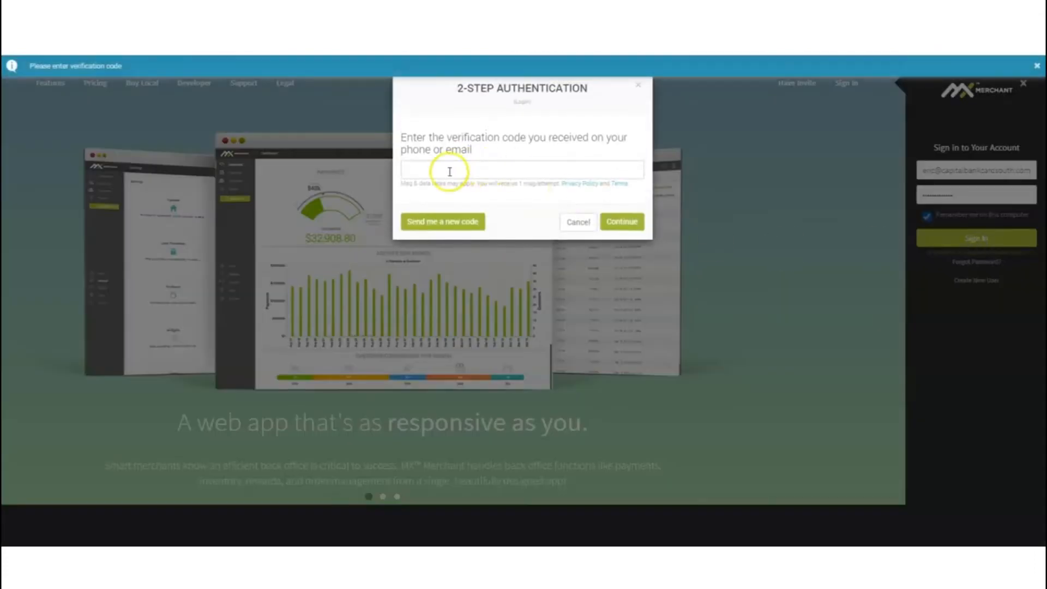
left_click(448, 171)
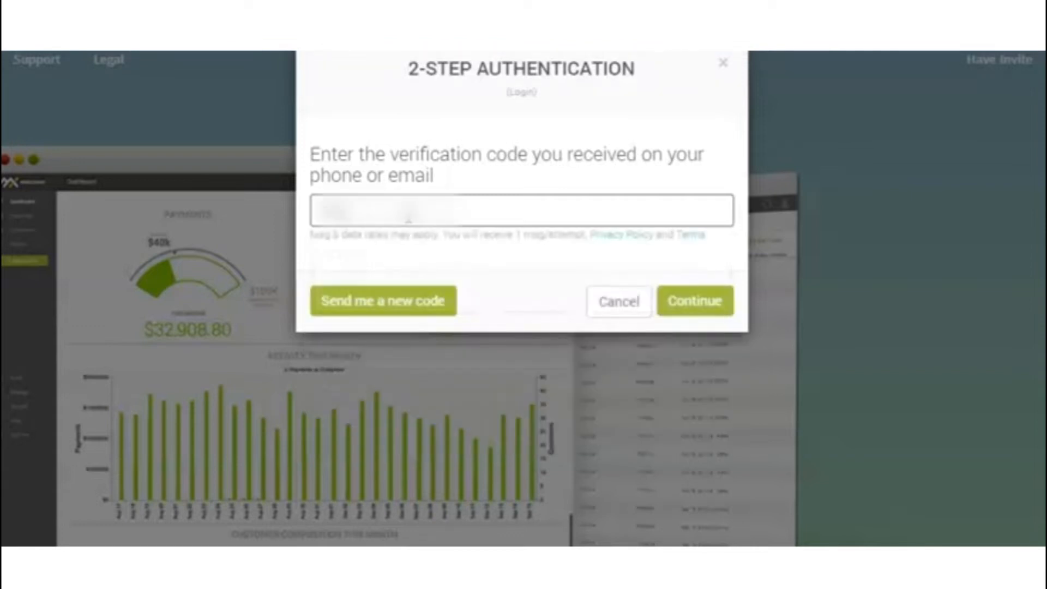
left_click(695, 301)
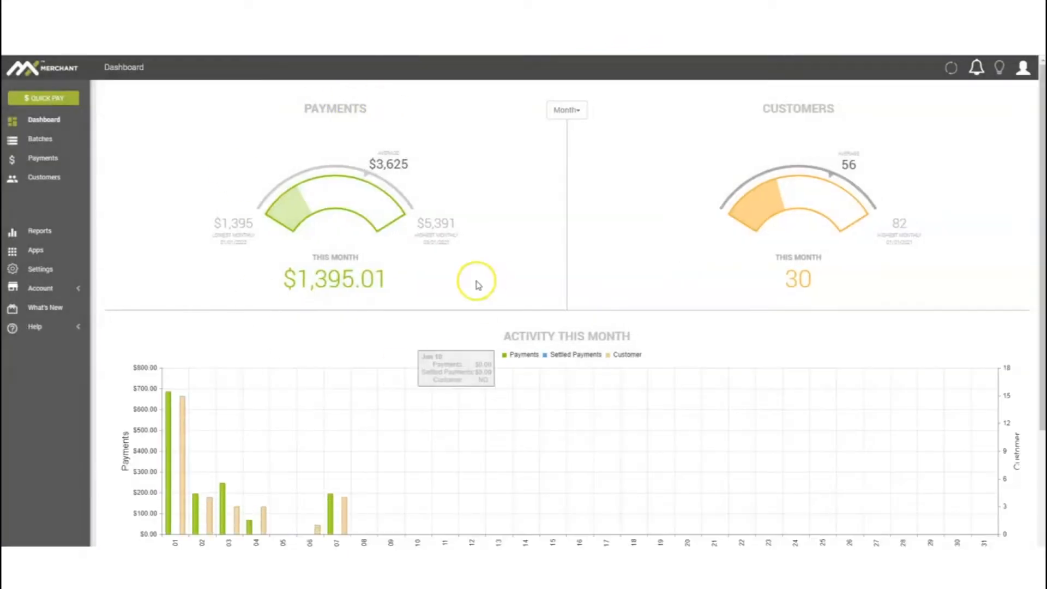
mouse_move(446, 259)
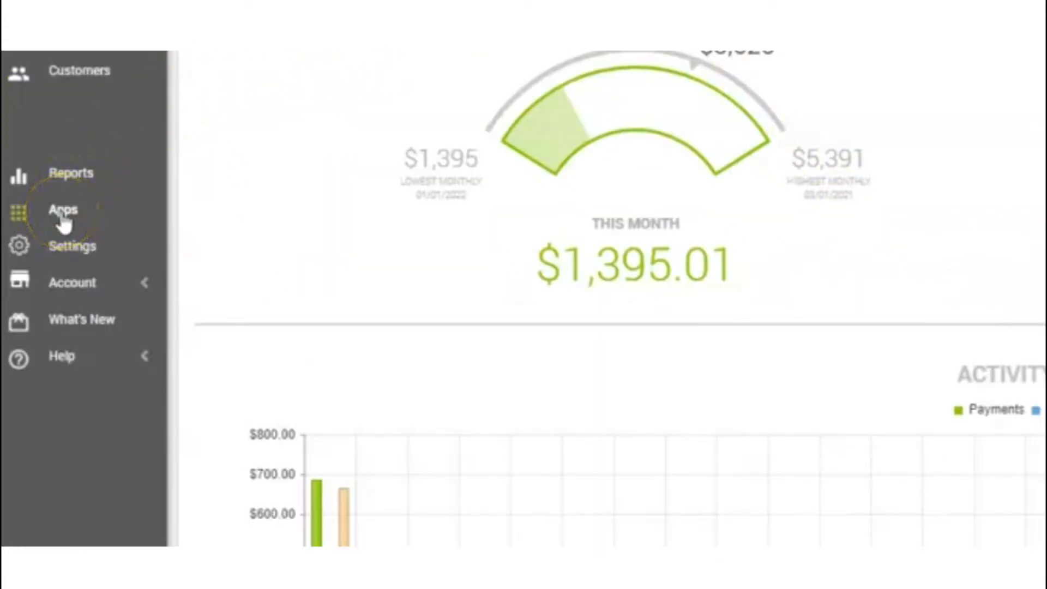
From Apps, activate the MX Invoice add-on and confirm the $14.95 per month purchase
left_click(63, 209)
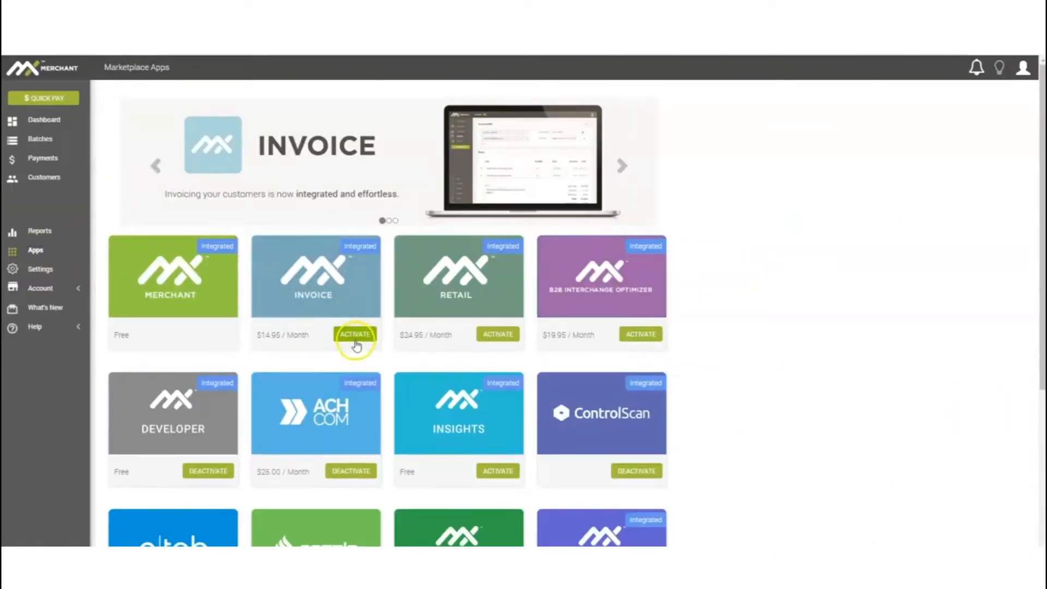
left_click(355, 335)
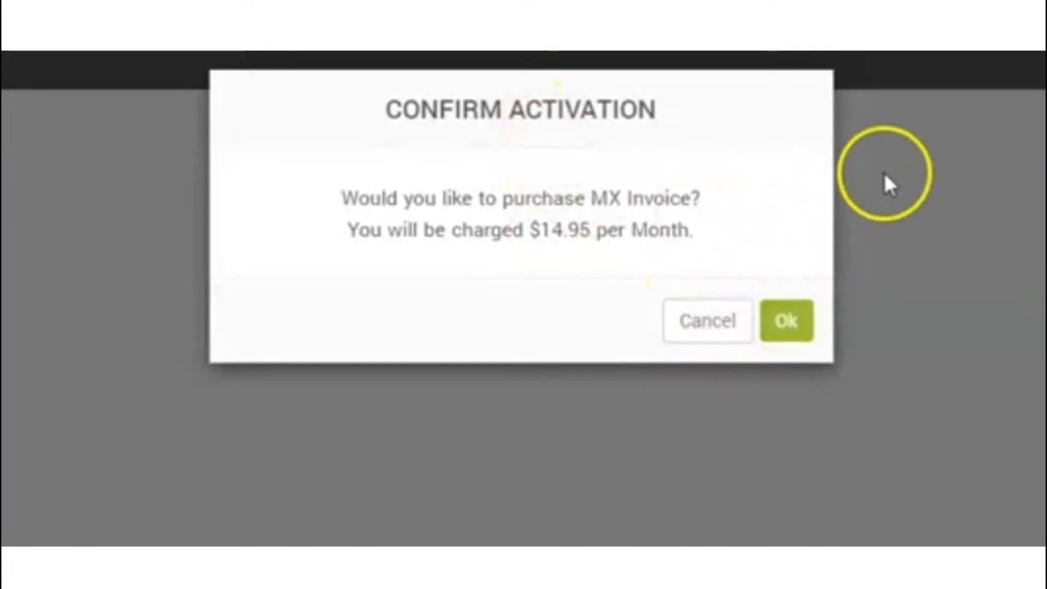
left_click(787, 321)
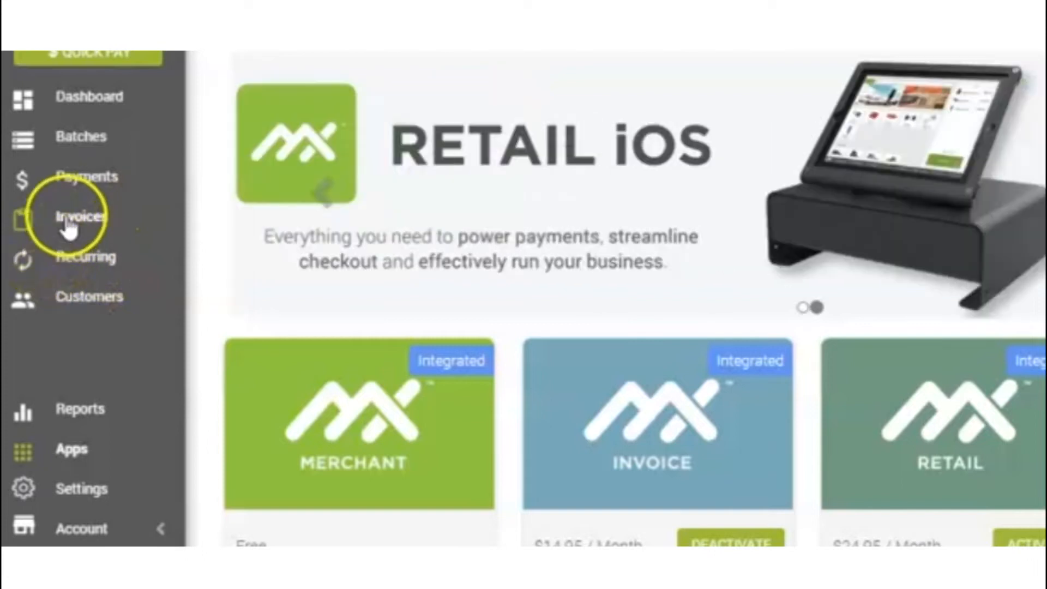
Start a blank new invoice from the Invoices list to review its Pay Online, card and ACH options
left_click(78, 216)
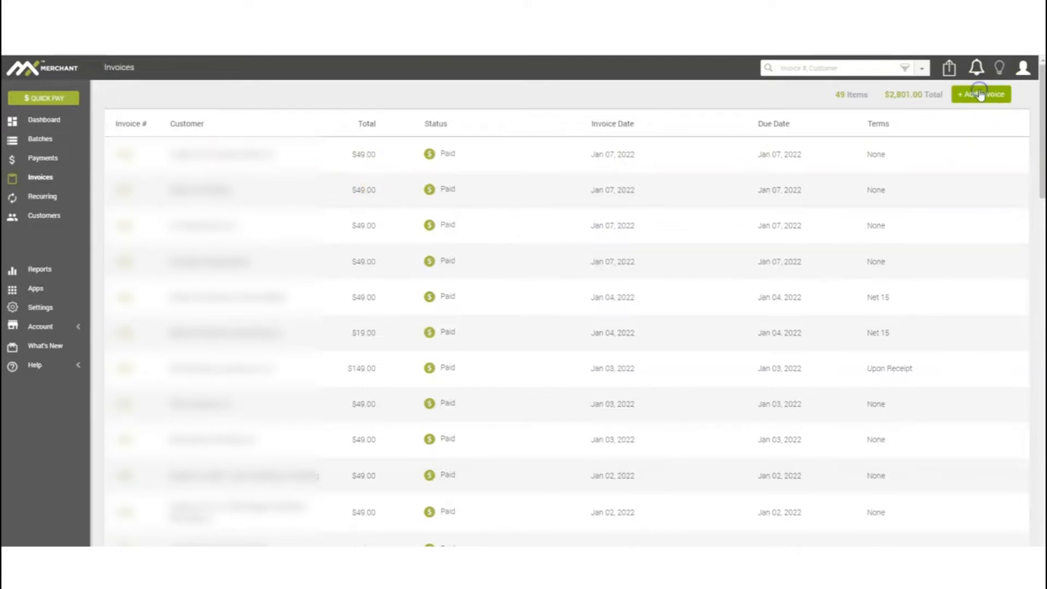
left_click(980, 94)
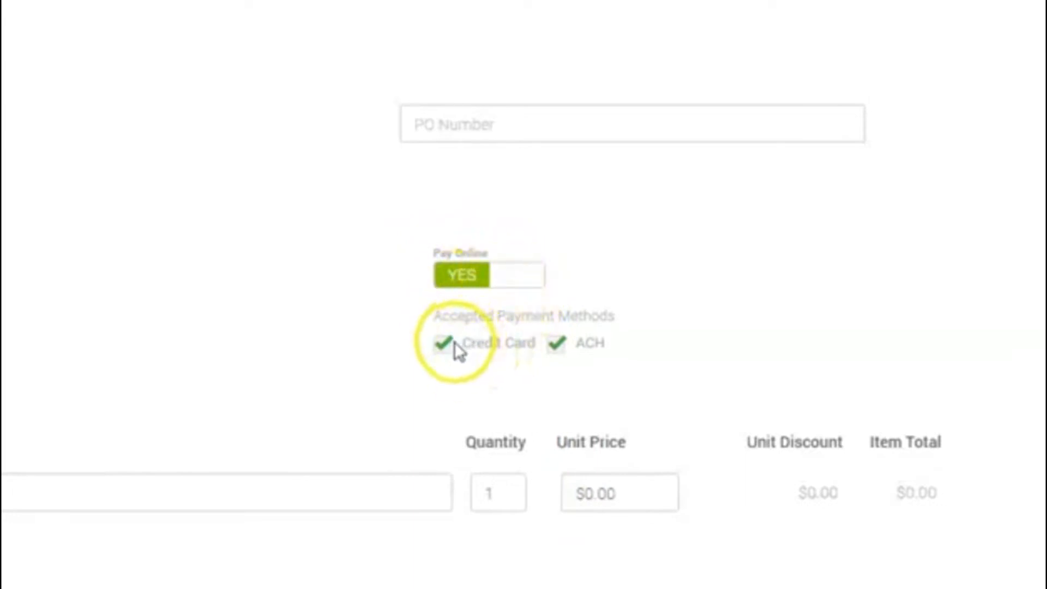
mouse_move(534, 276)
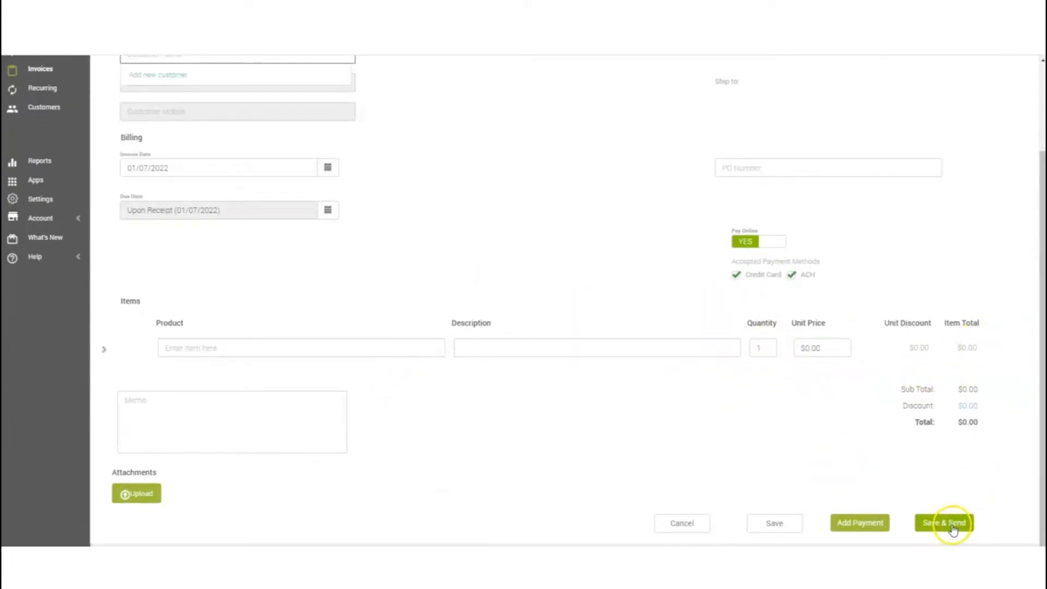
mouse_move(790, 406)
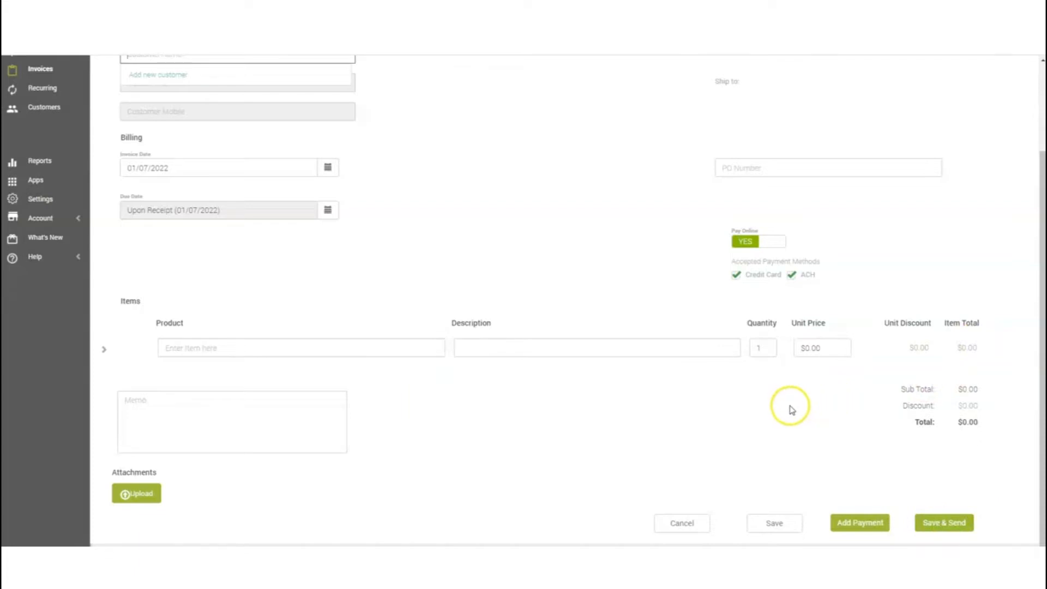
mouse_move(586, 270)
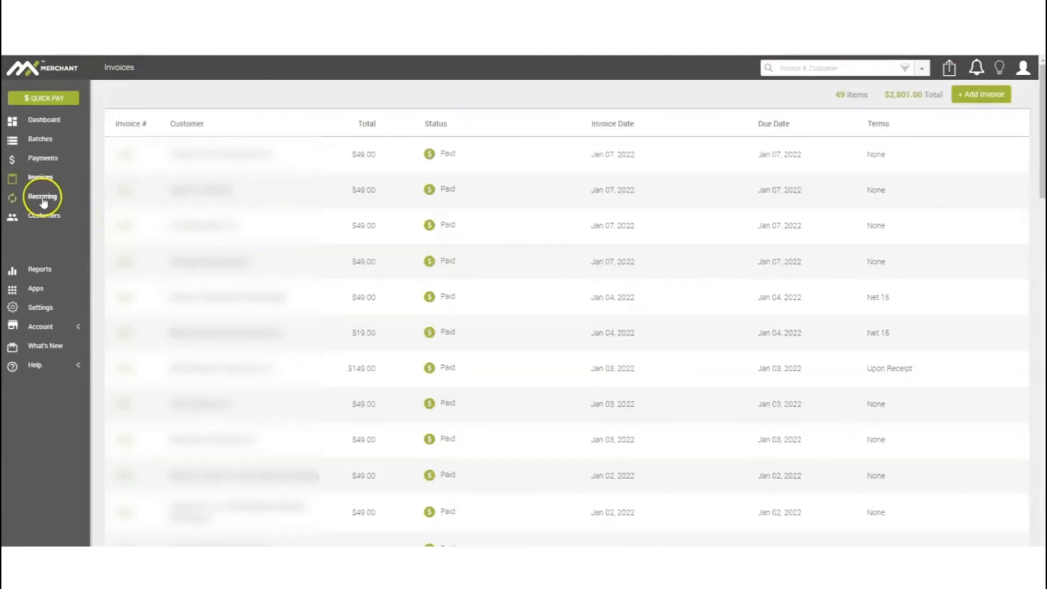
Review the recurring Contracts list and begin adding a new contract
left_click(43, 197)
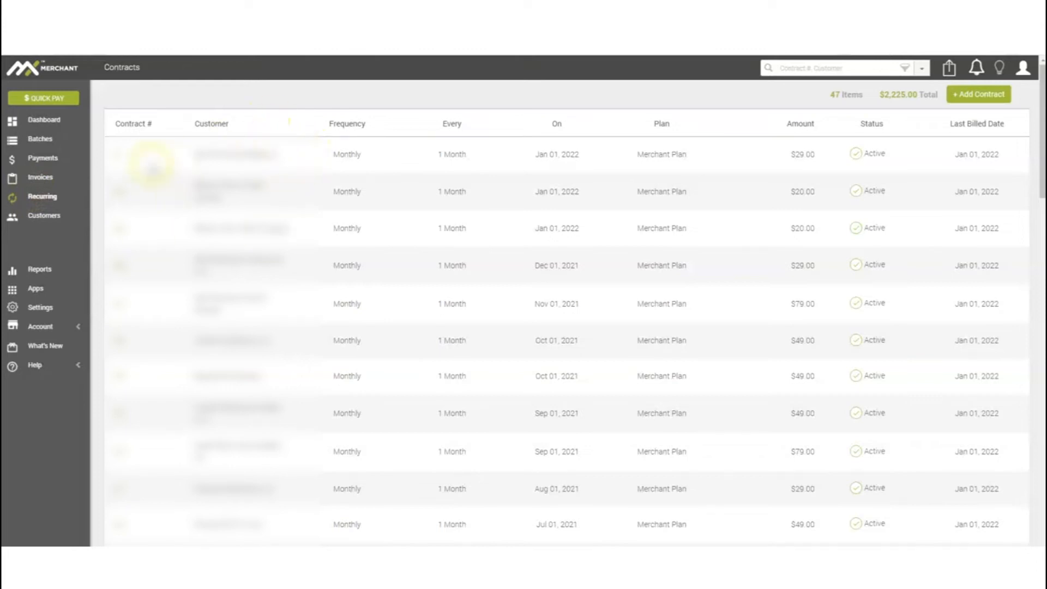
mouse_move(902, 123)
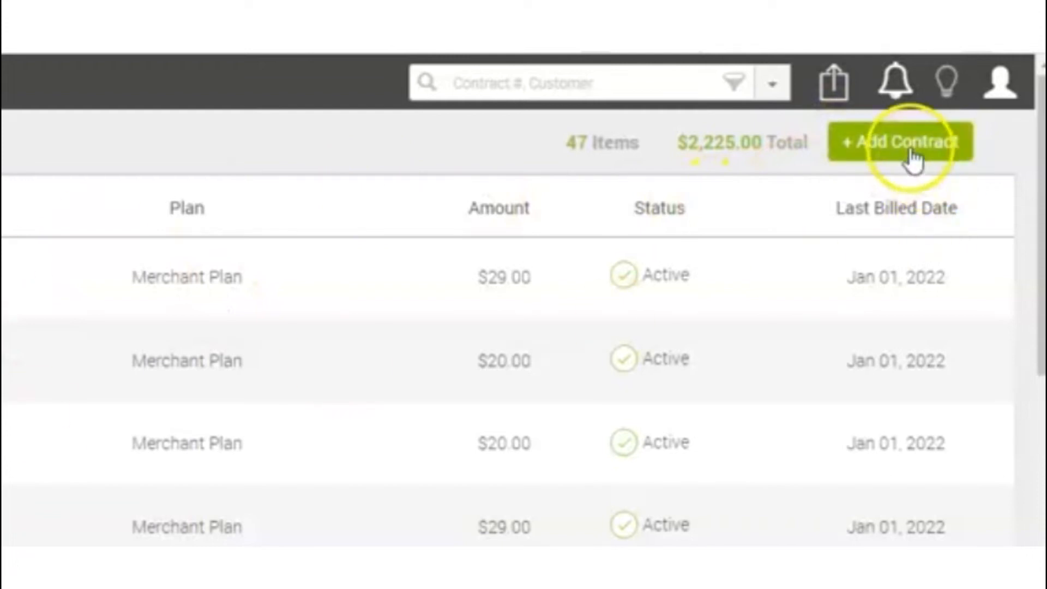
left_click(900, 141)
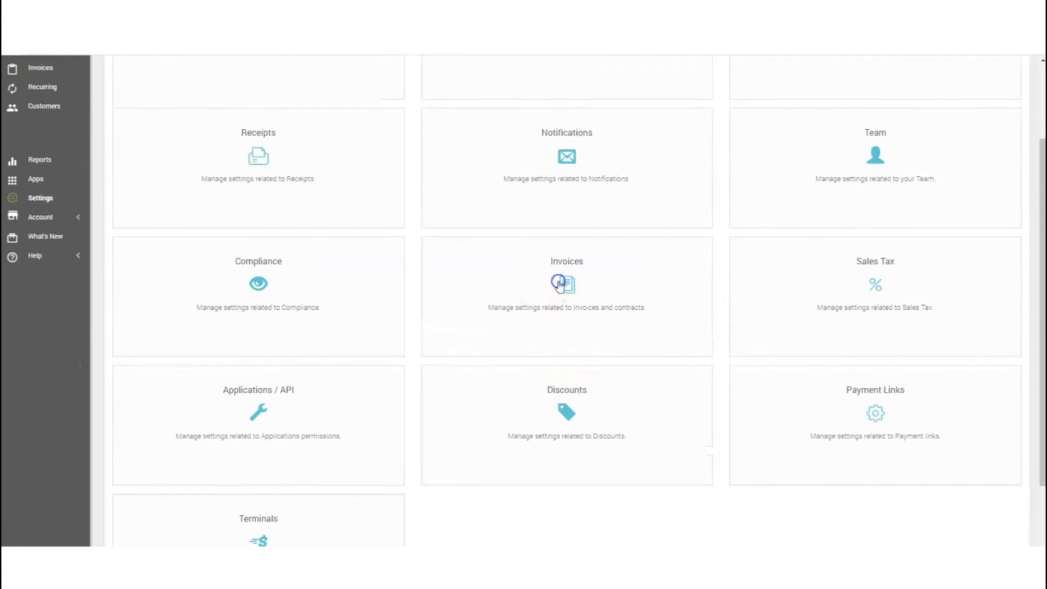
left_click(566, 283)
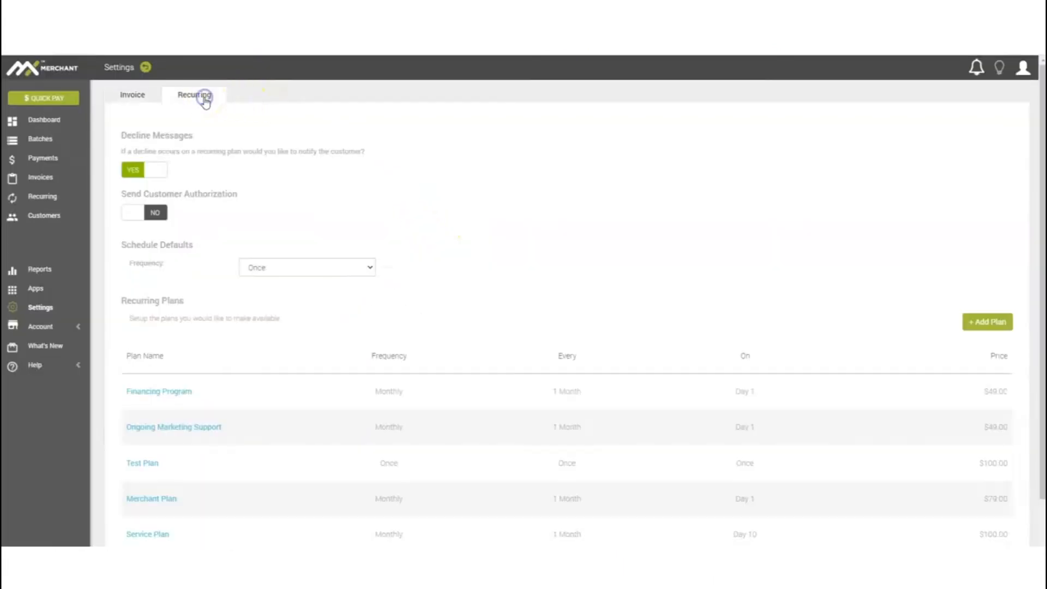
scroll("down", 3)
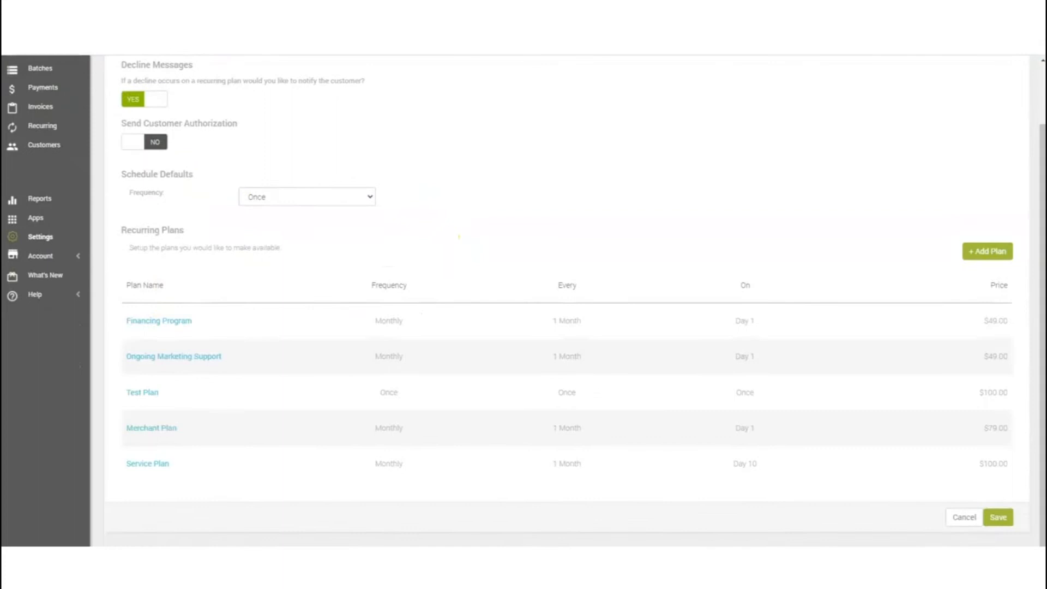
mouse_move(951, 346)
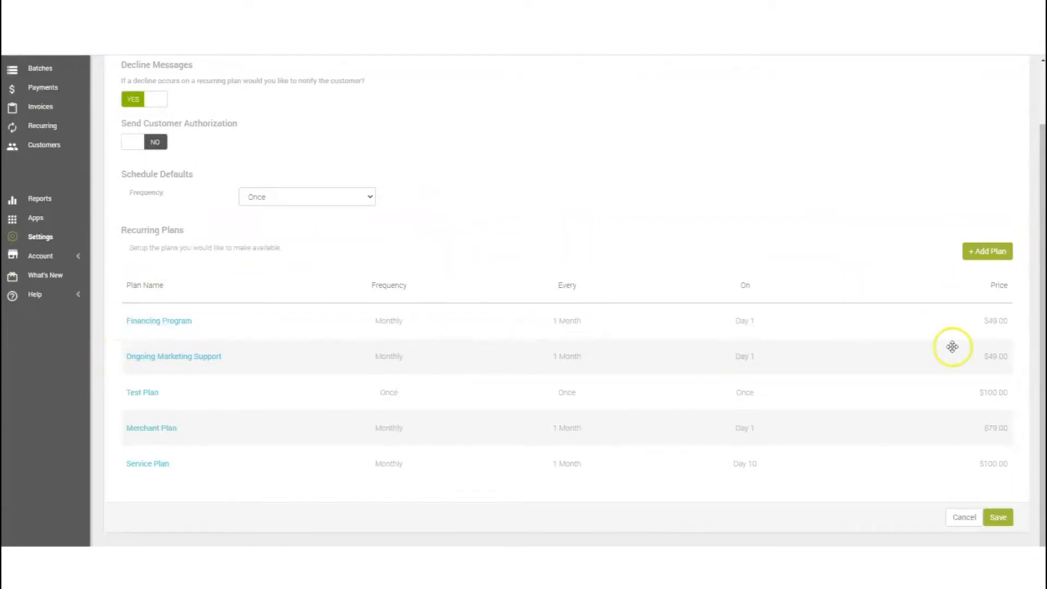
mouse_move(142, 393)
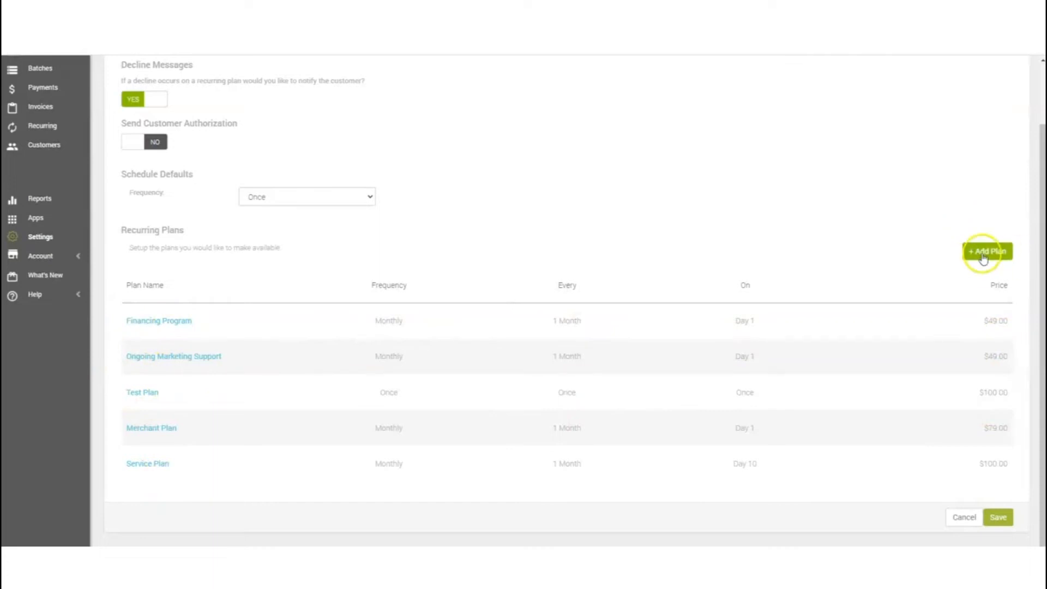
left_click(988, 251)
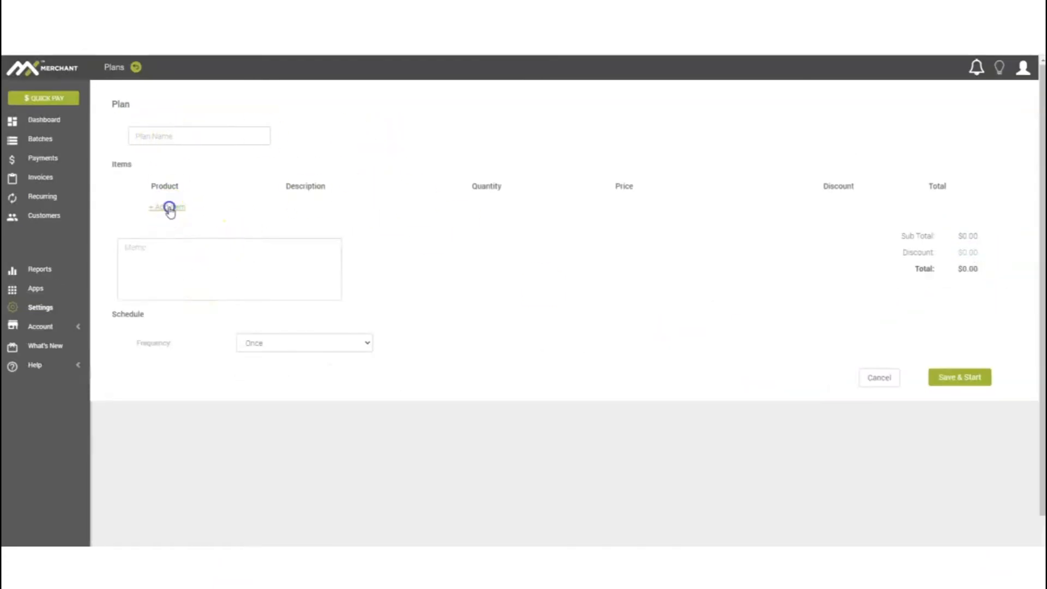
left_click(167, 208)
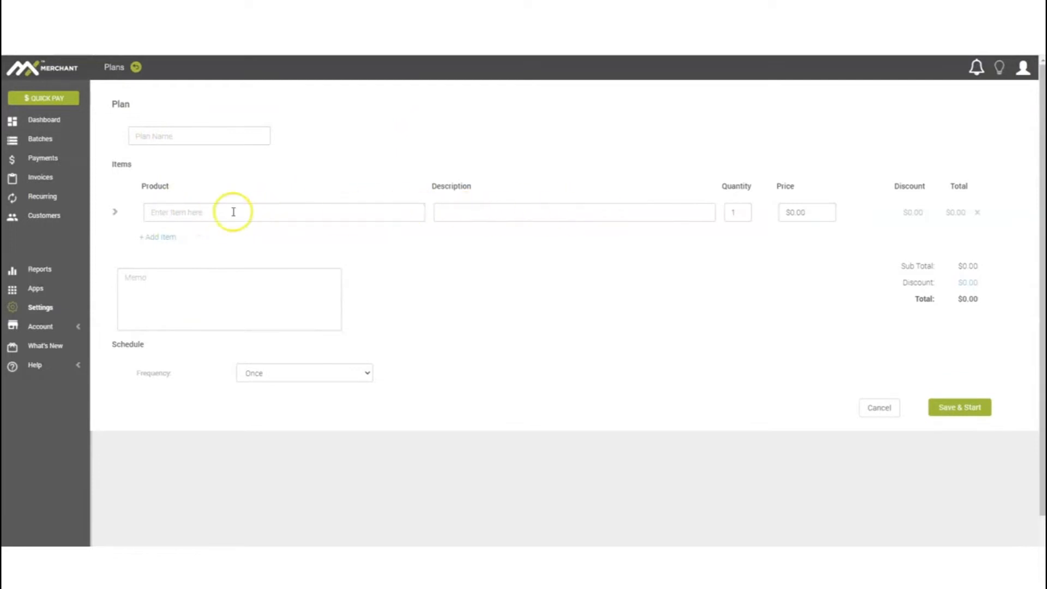
mouse_move(480, 217)
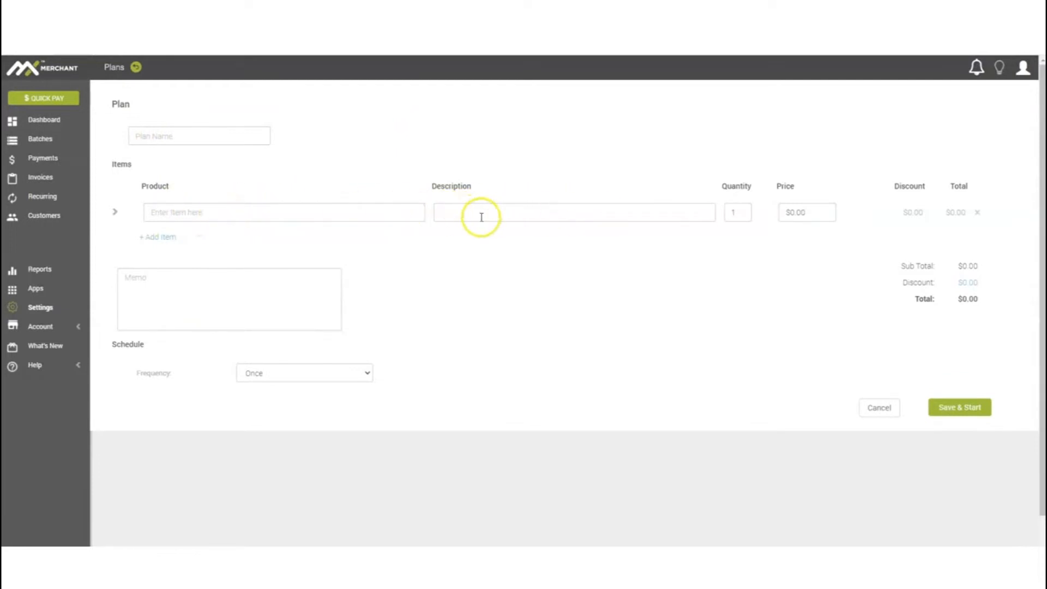
mouse_move(892, 334)
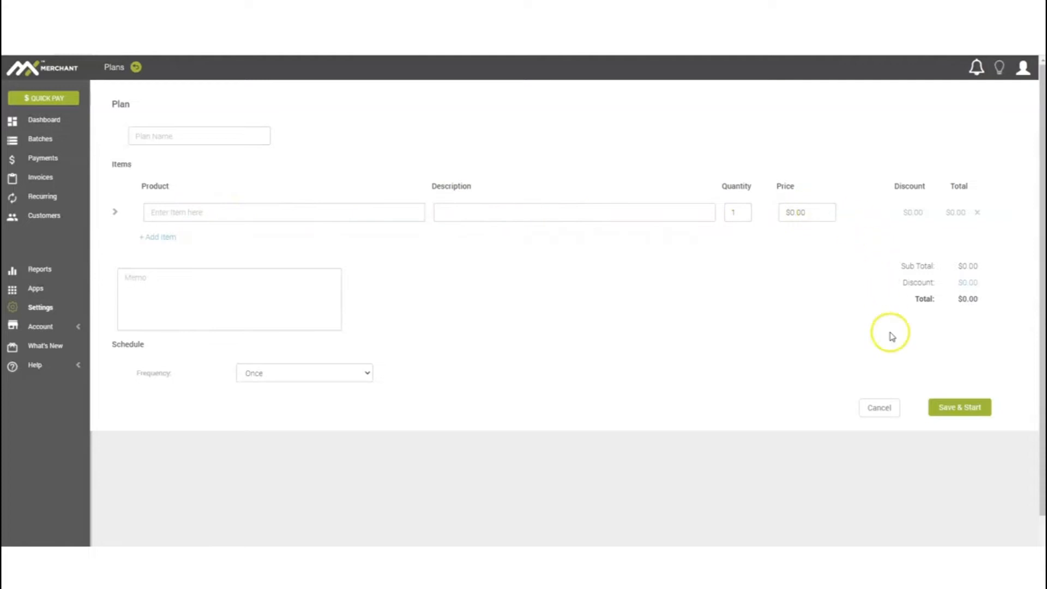
left_click(304, 373)
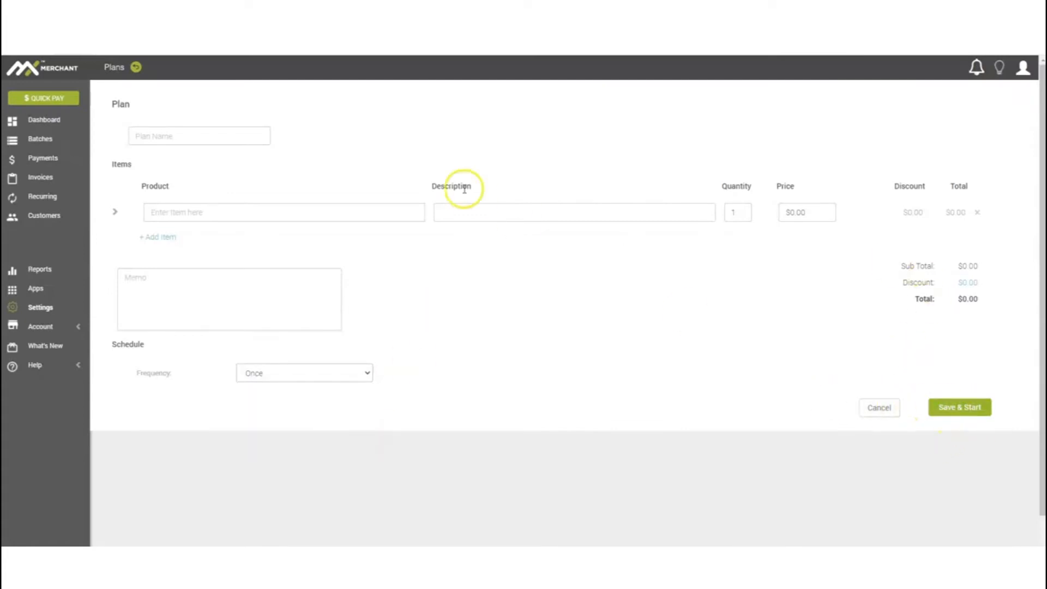
Create a new contract from Recurring and apply Test Plan, filling its test product at $100.00
left_click(40, 307)
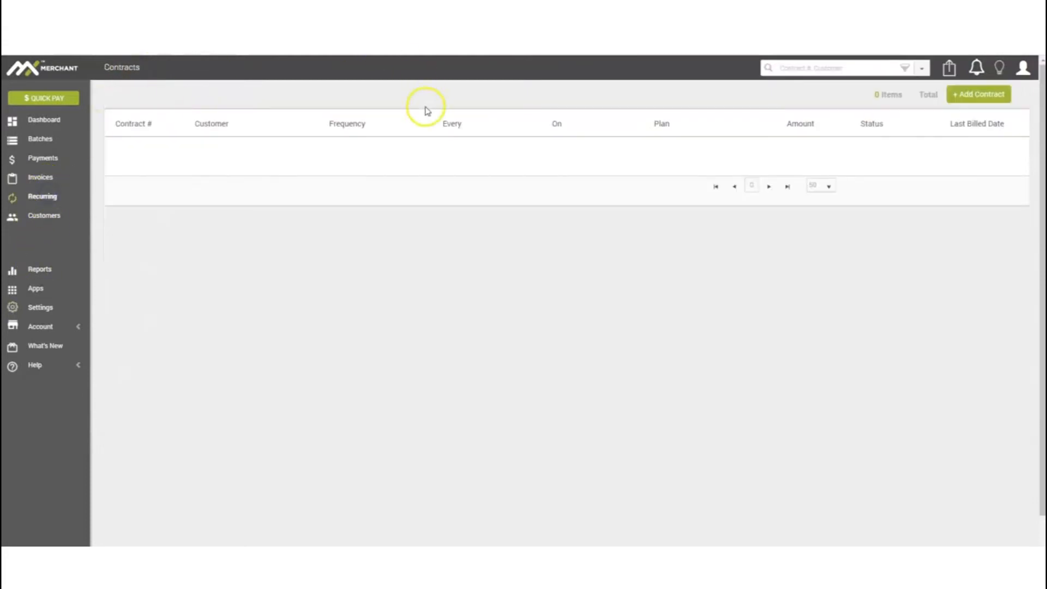
left_click(978, 94)
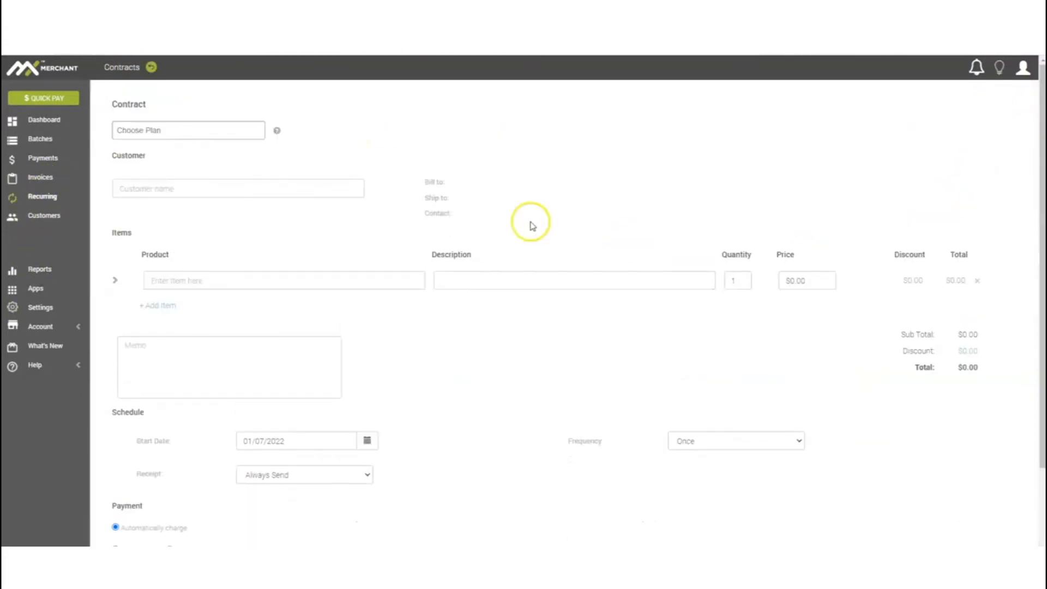
left_click(188, 130)
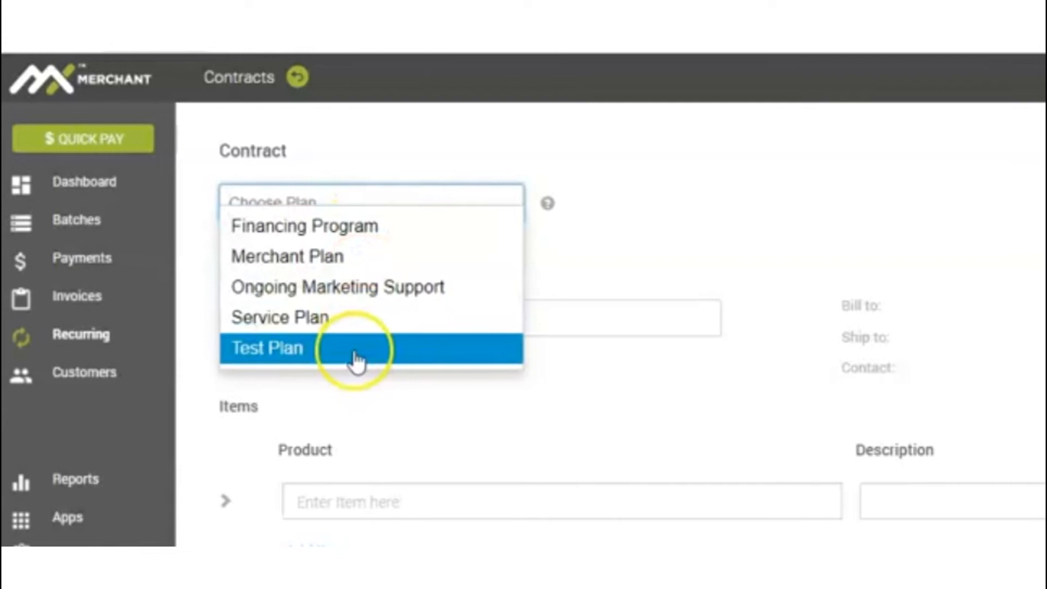
left_click(267, 349)
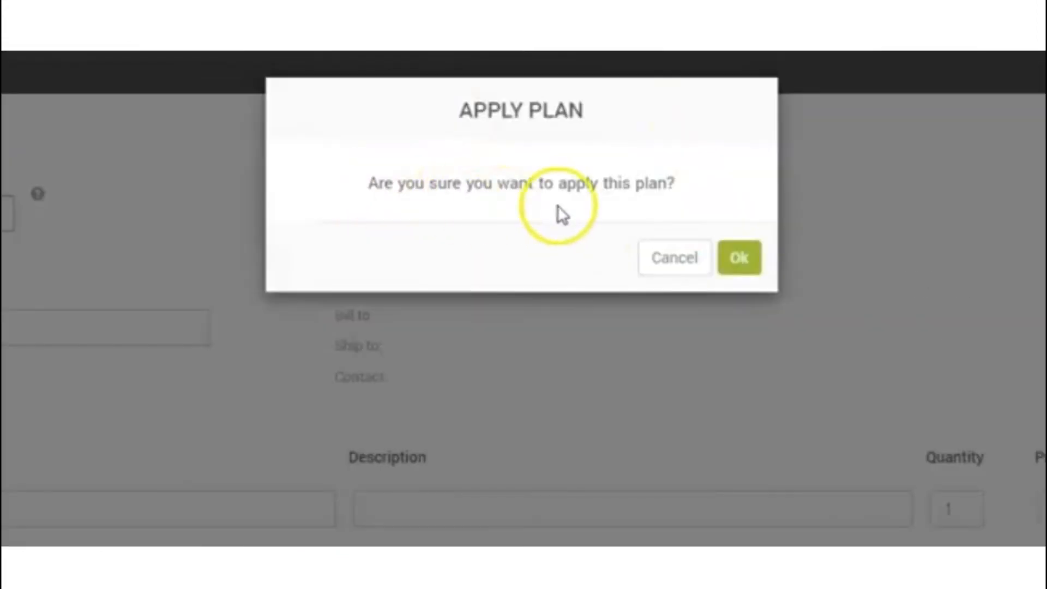
left_click(738, 257)
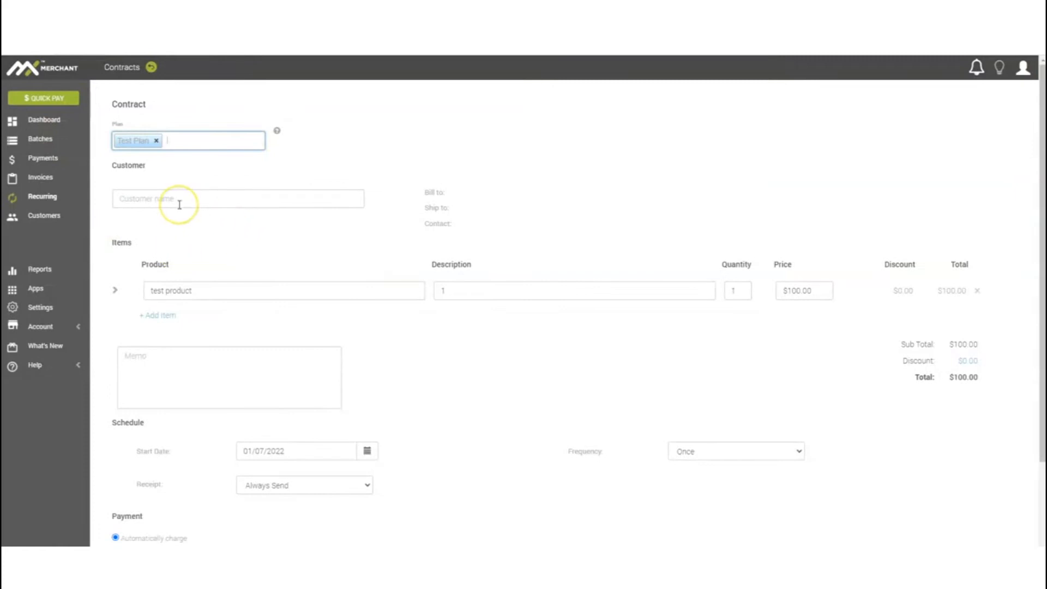
left_click(237, 198)
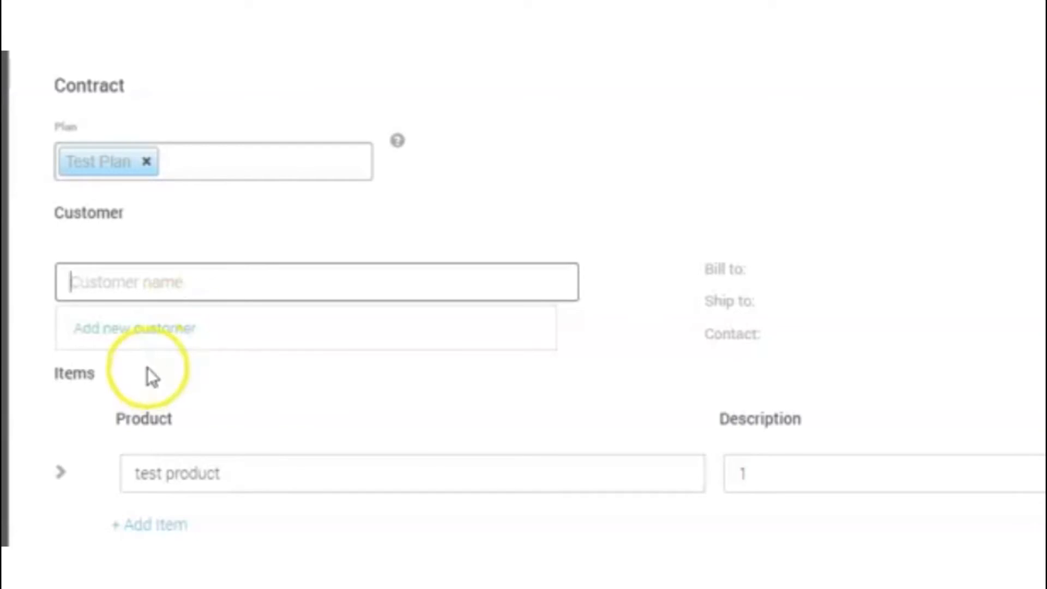
left_click(133, 328)
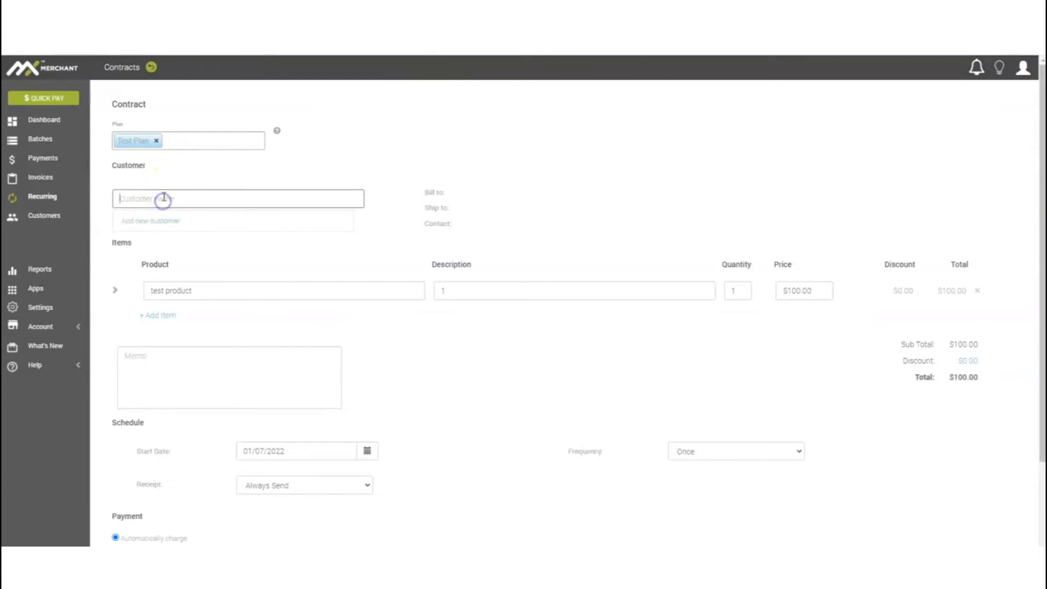
Add a new Business-type customer named Payment Pilot as the contract's customer
left_click(150, 222)
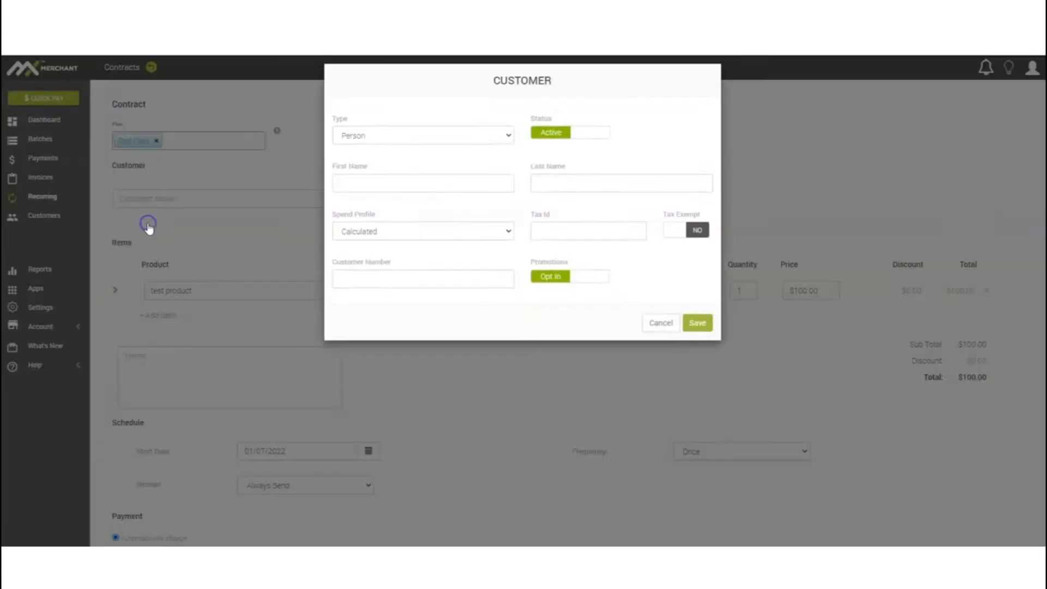
left_click(423, 136)
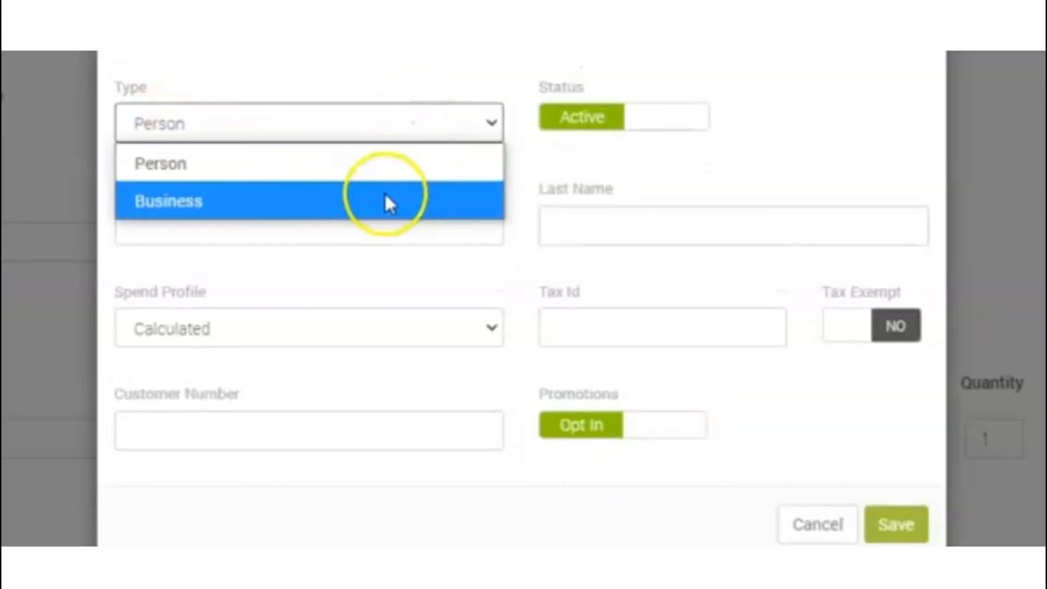
left_click(168, 201)
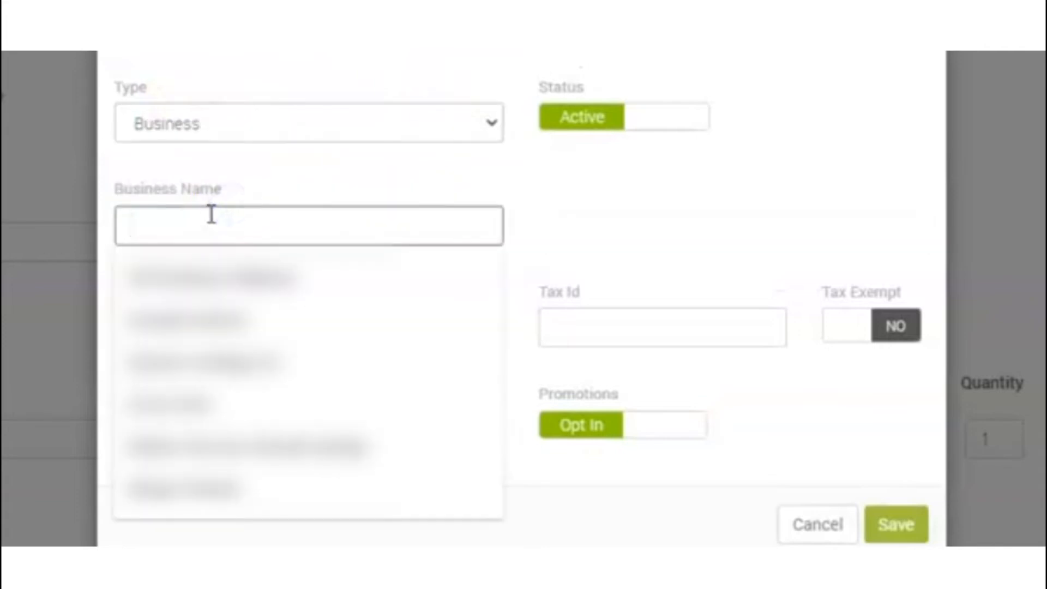
type("Payment Pilot")
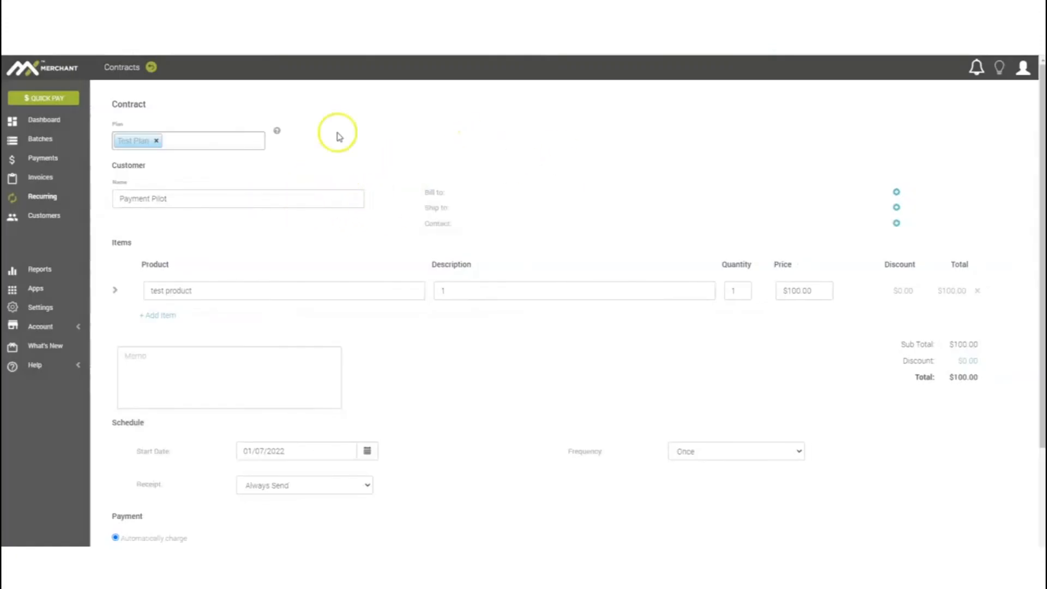
mouse_move(547, 315)
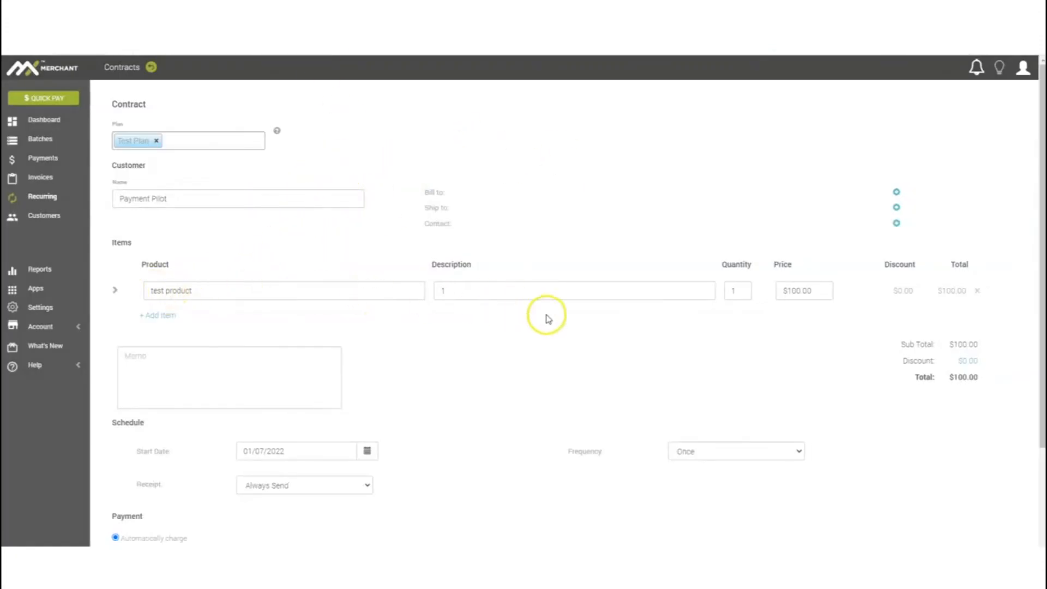
mouse_move(225, 130)
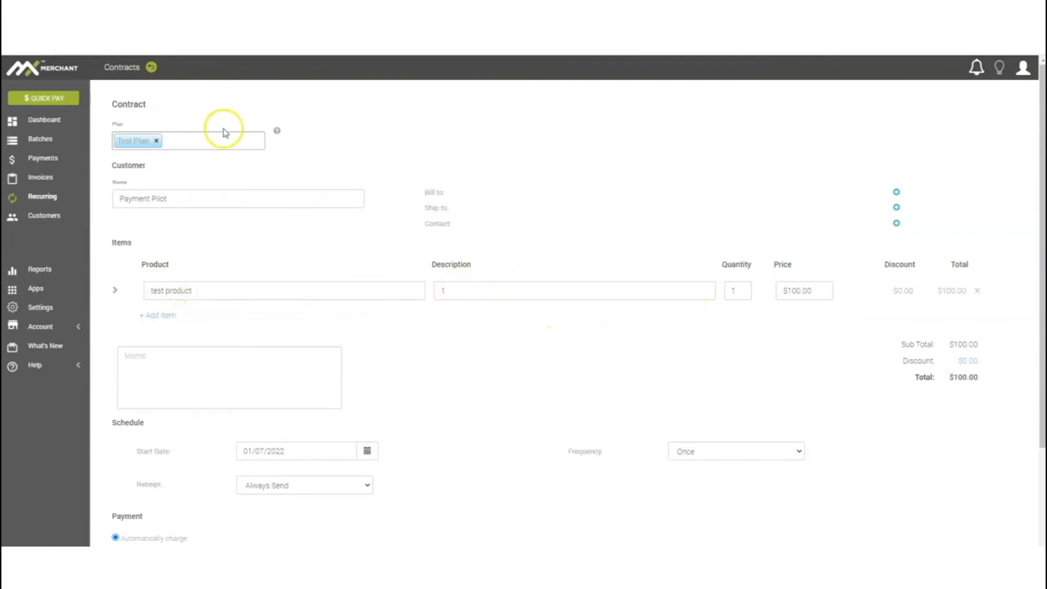
mouse_move(733, 308)
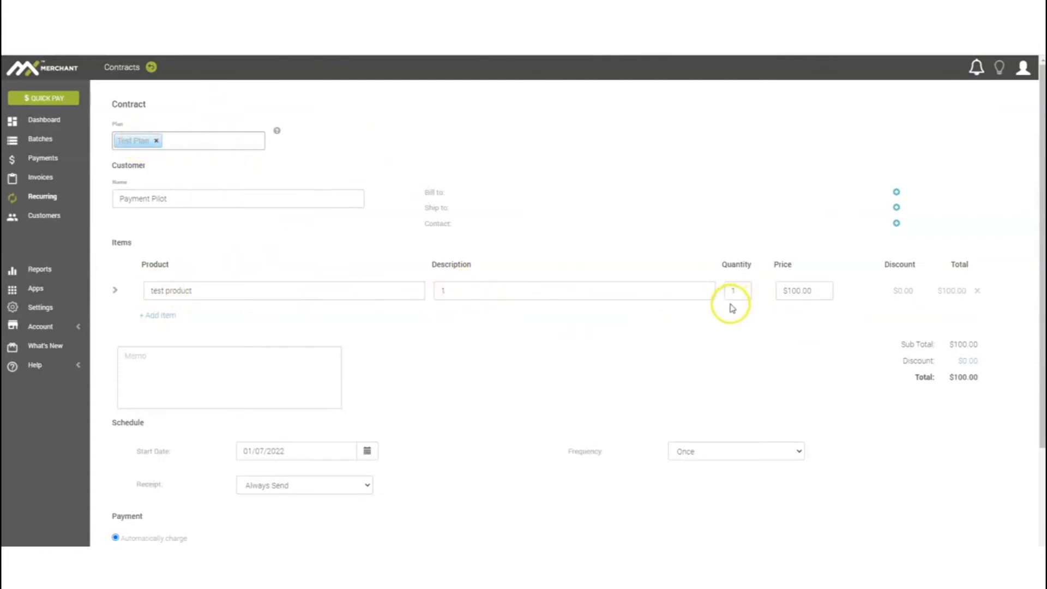
mouse_move(893, 293)
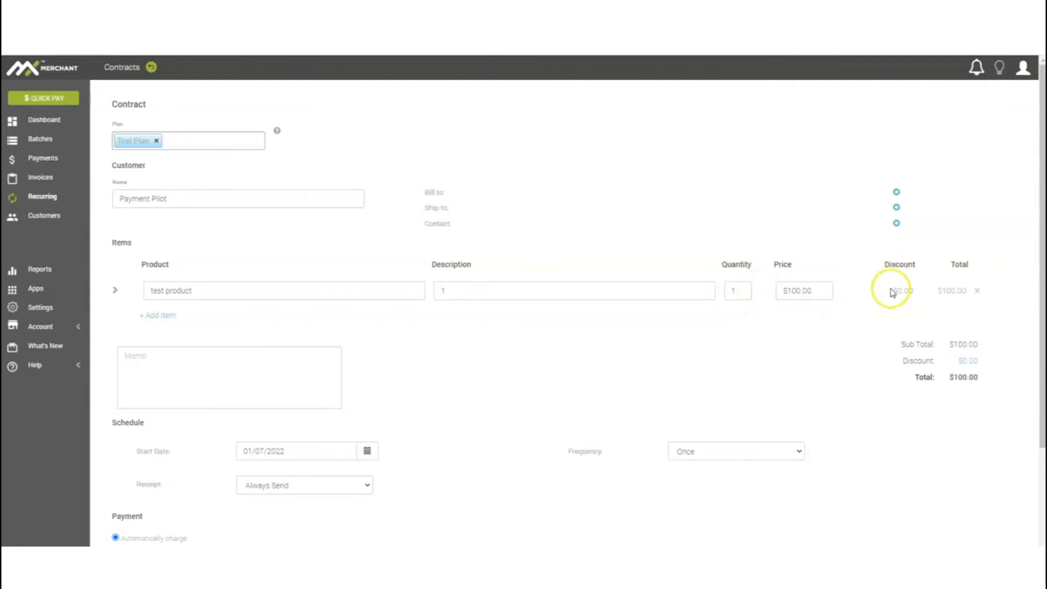
Pick the start date, set Frequency to Monthly every 1 month, and charge on day 14
scroll("down", 3)
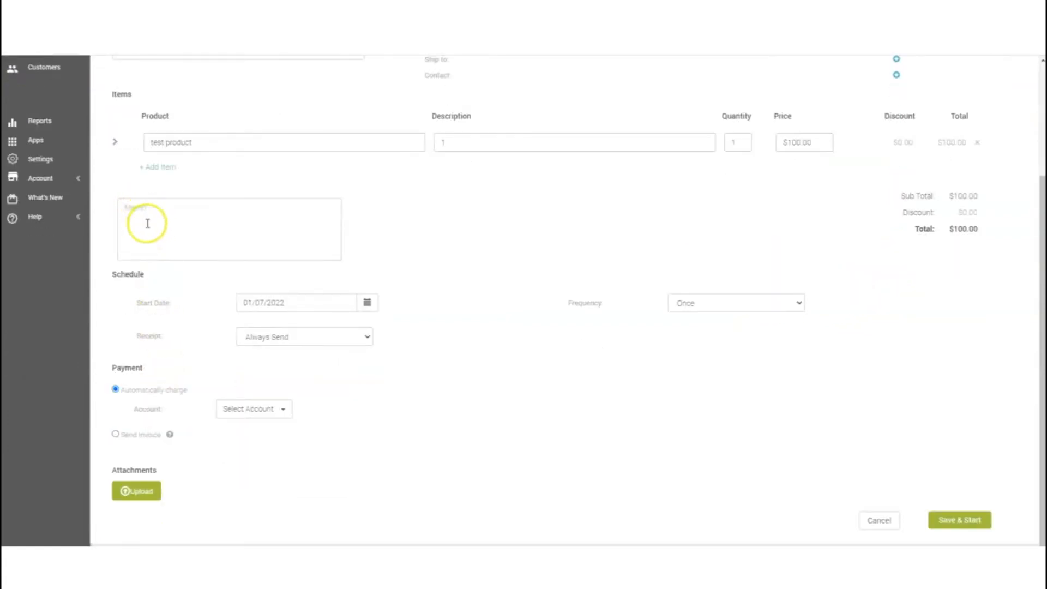
mouse_move(172, 304)
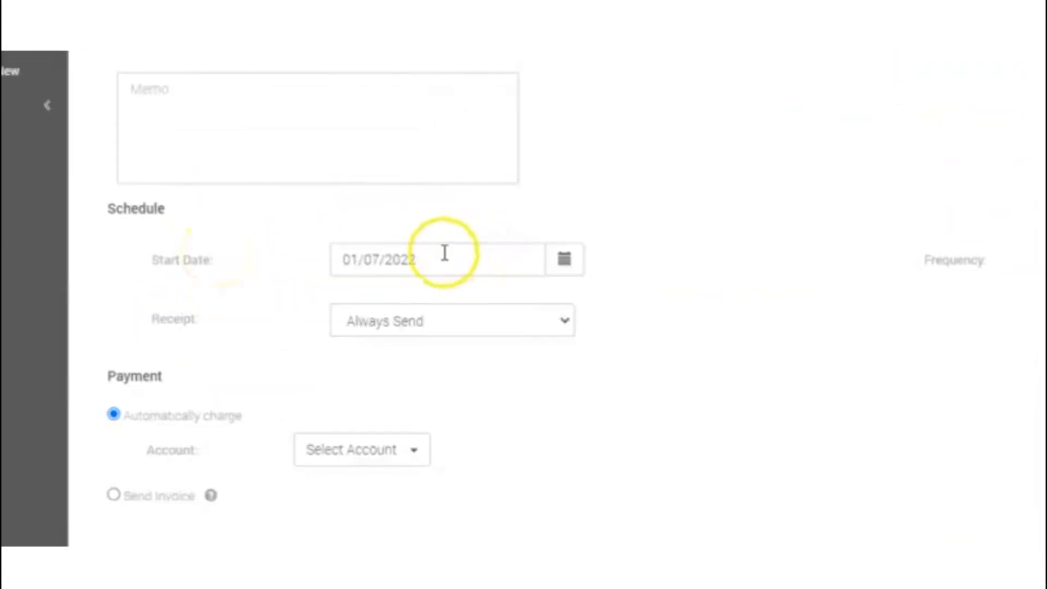
mouse_move(426, 278)
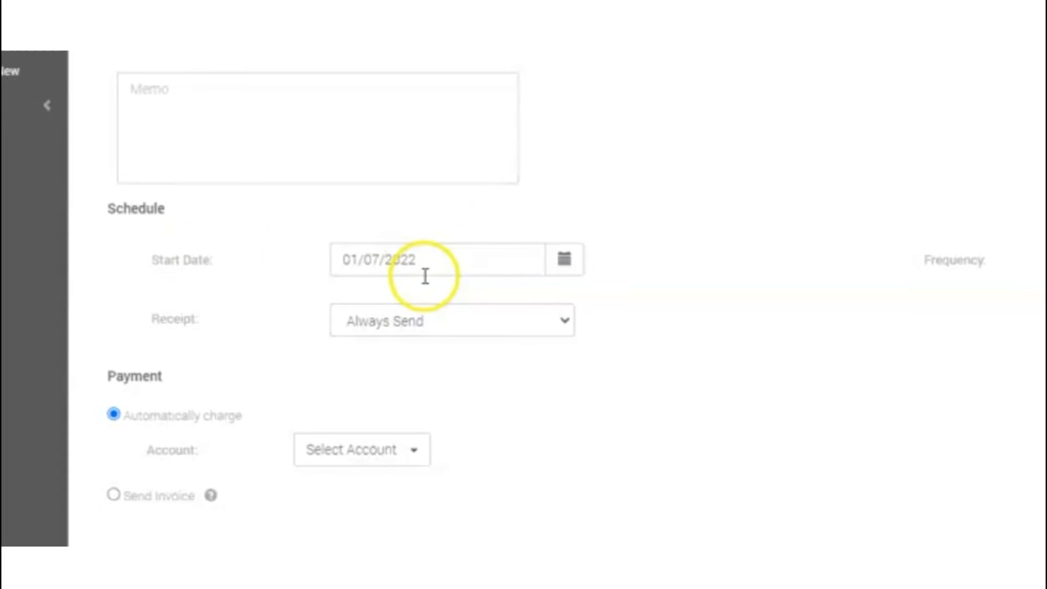
mouse_move(494, 286)
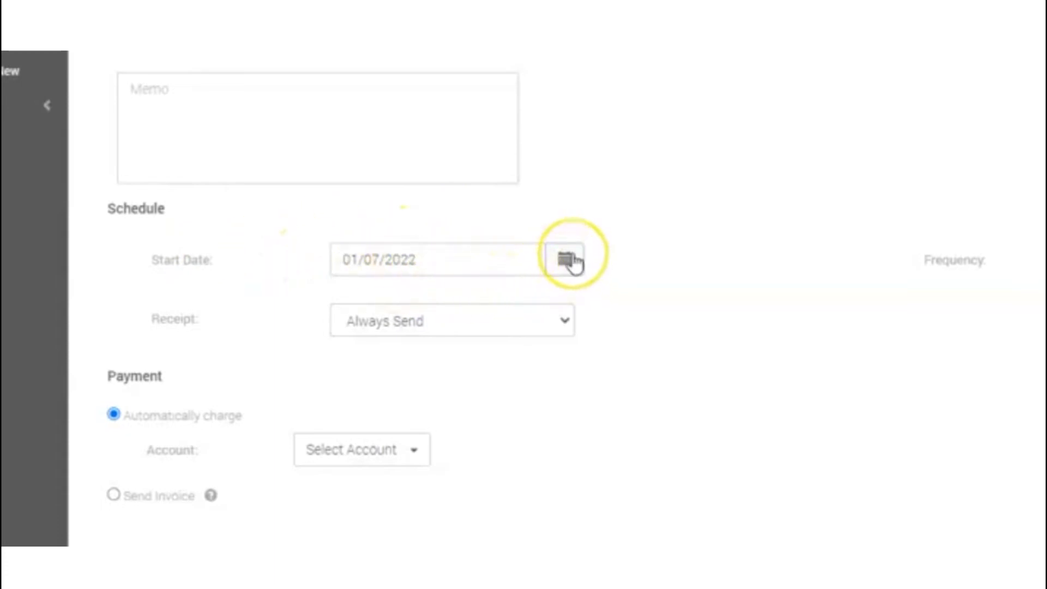
left_click(563, 260)
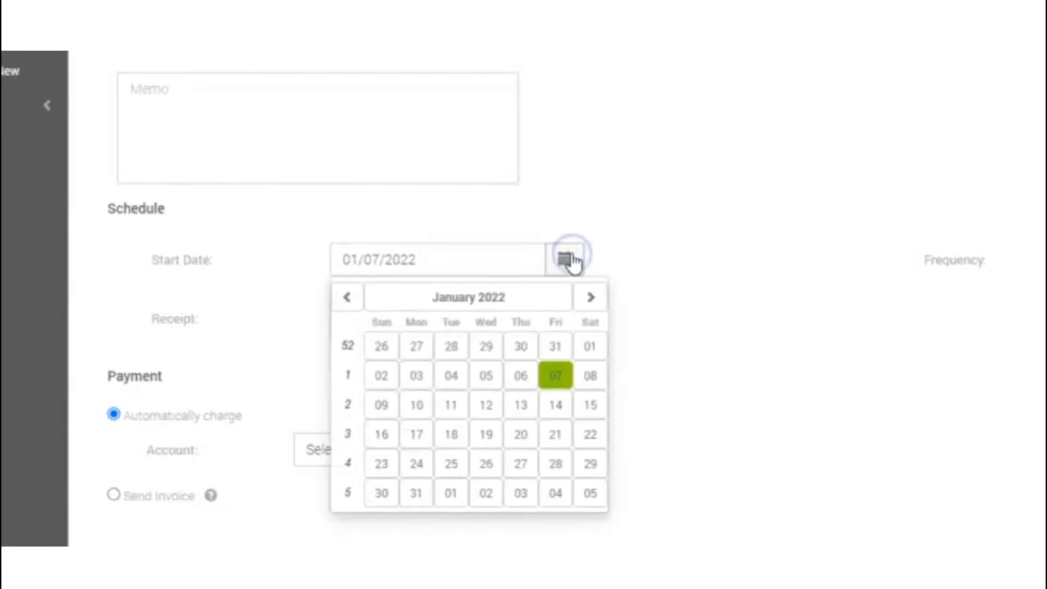
left_click(556, 404)
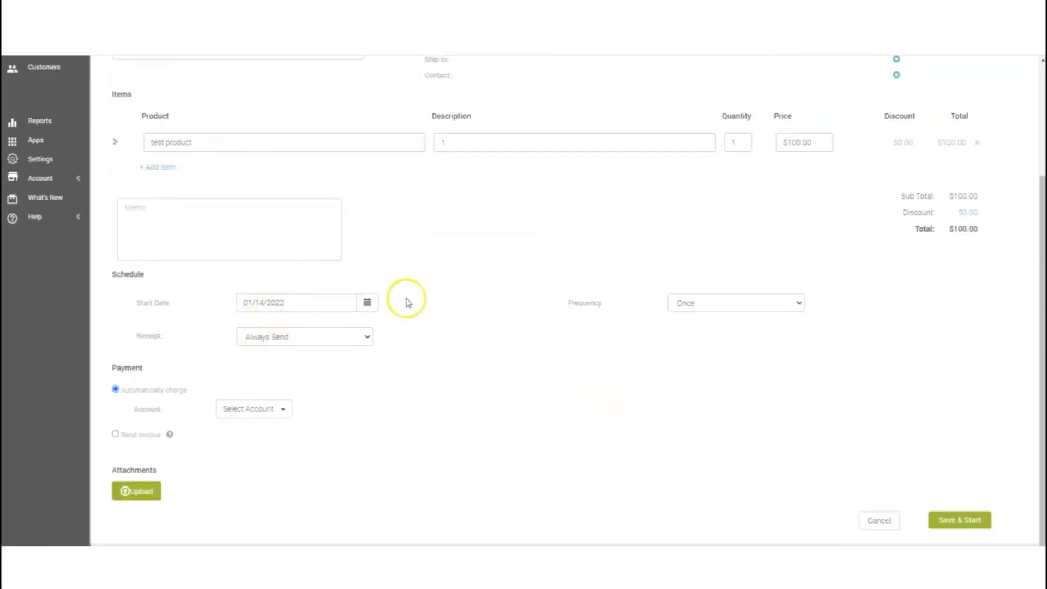
left_click(735, 302)
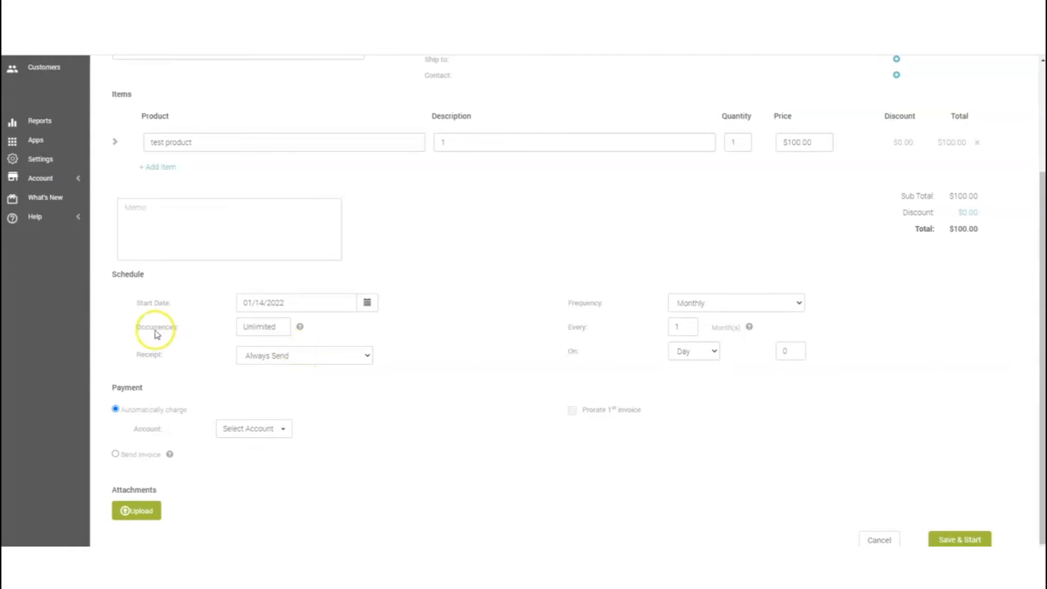
left_click(303, 355)
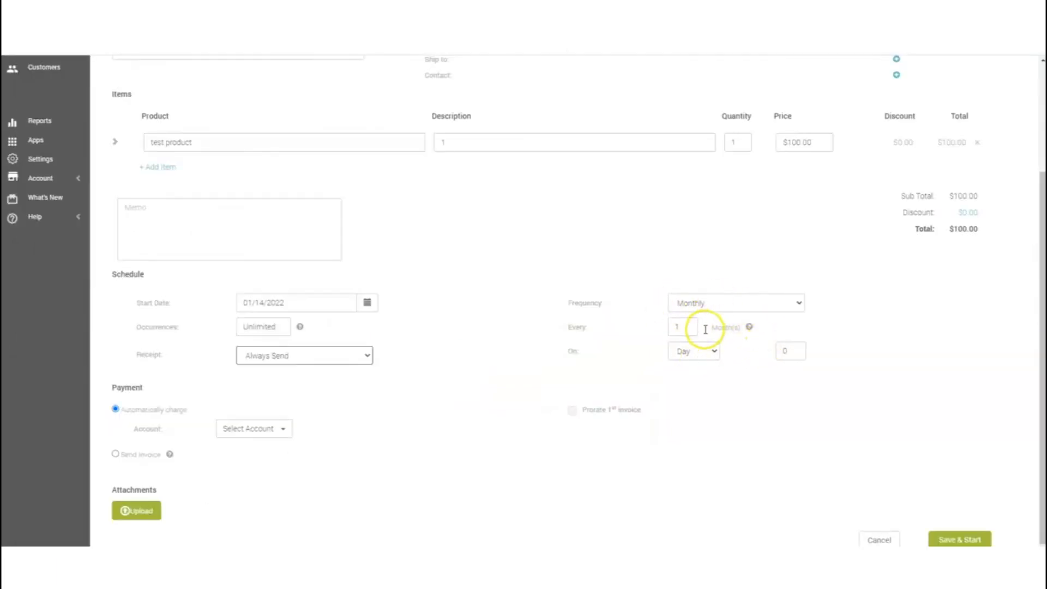
left_click(682, 328)
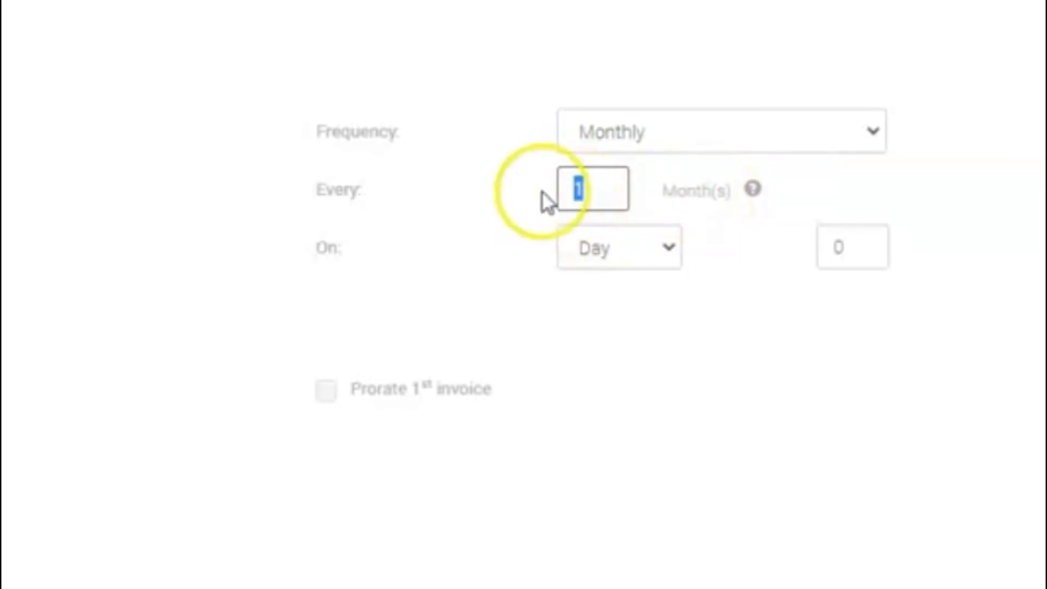
left_click(617, 246)
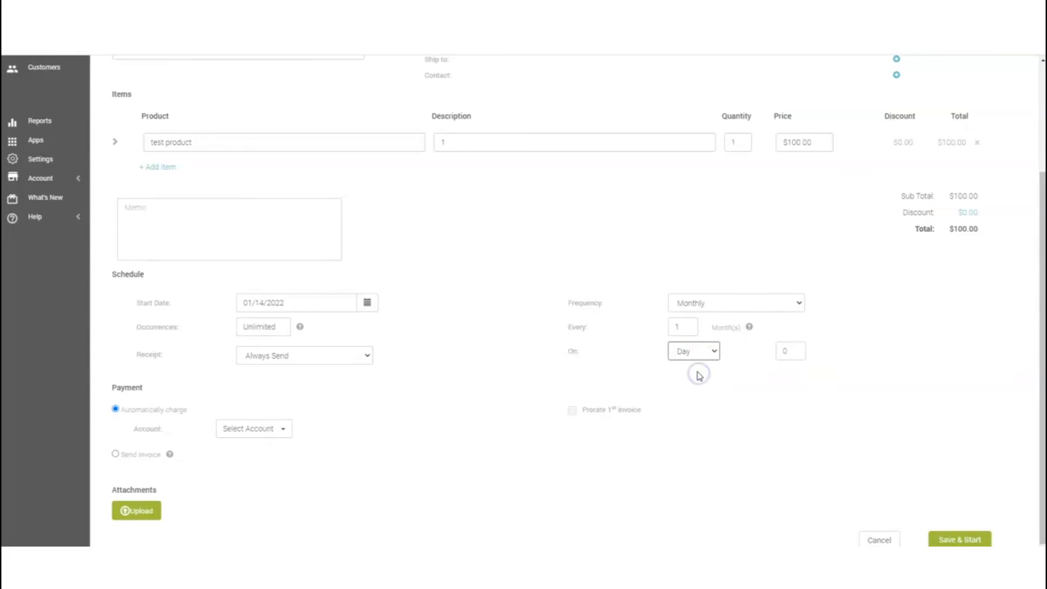
left_click(790, 350)
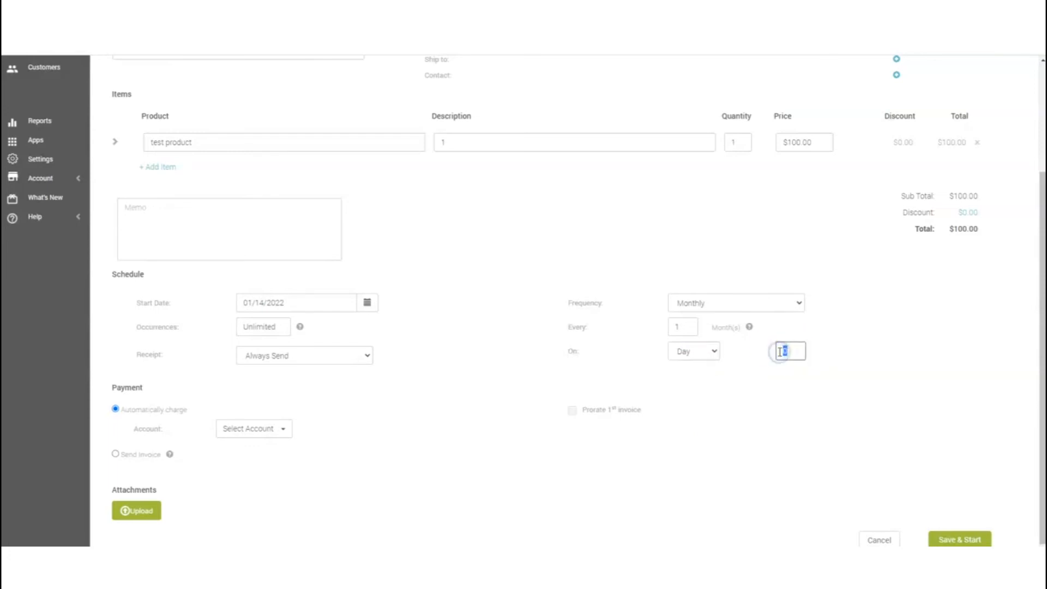
mouse_move(713, 373)
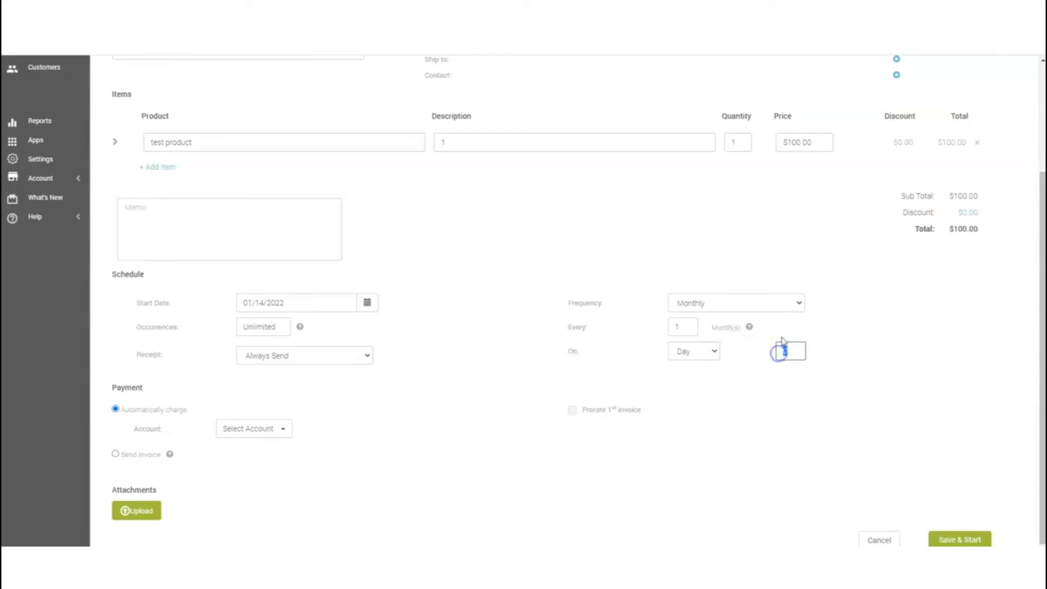
type("14")
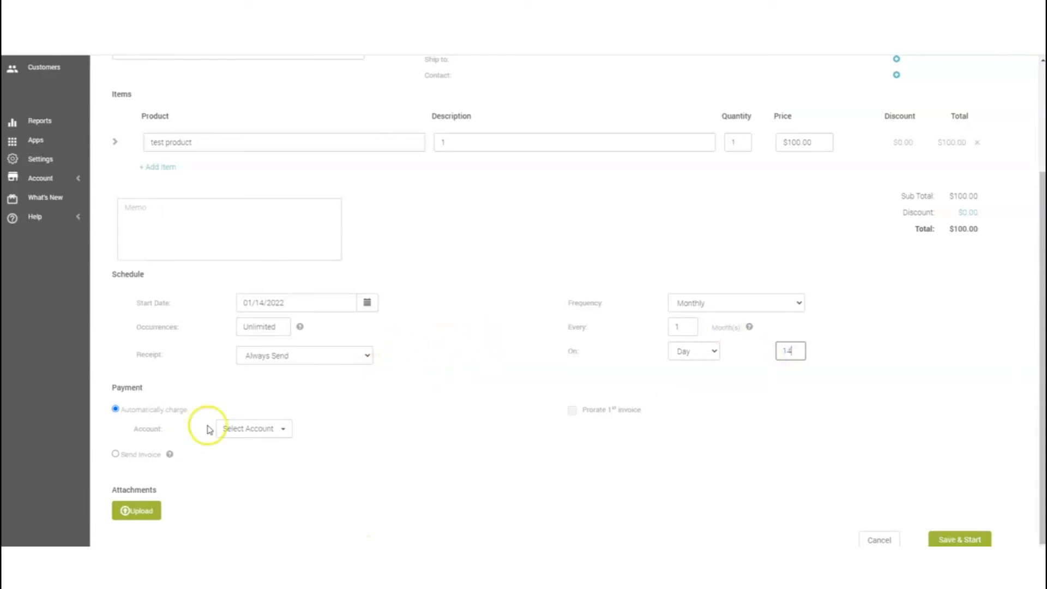
left_click(252, 428)
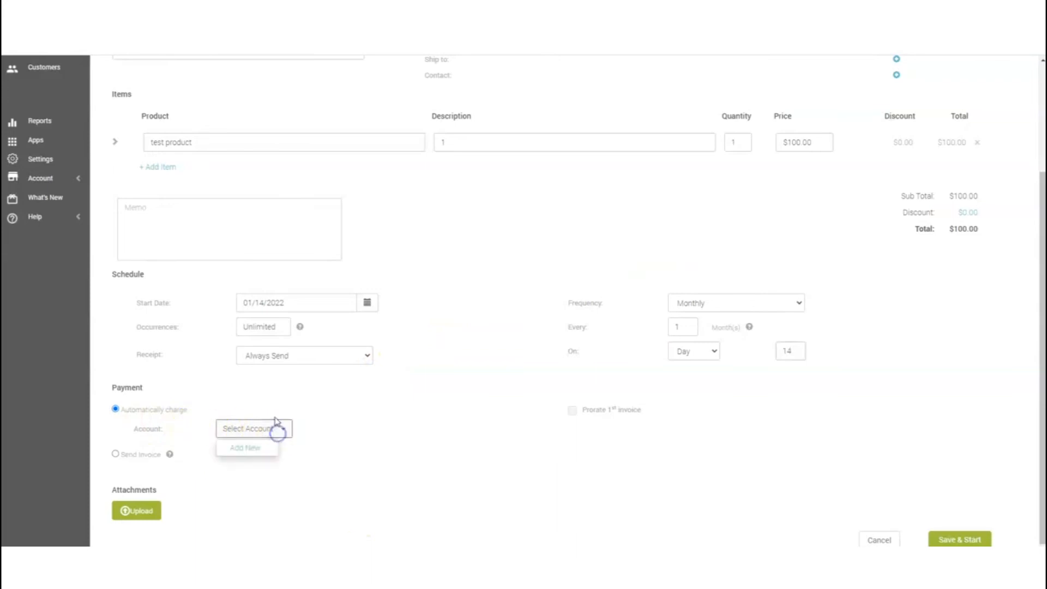
left_click(245, 449)
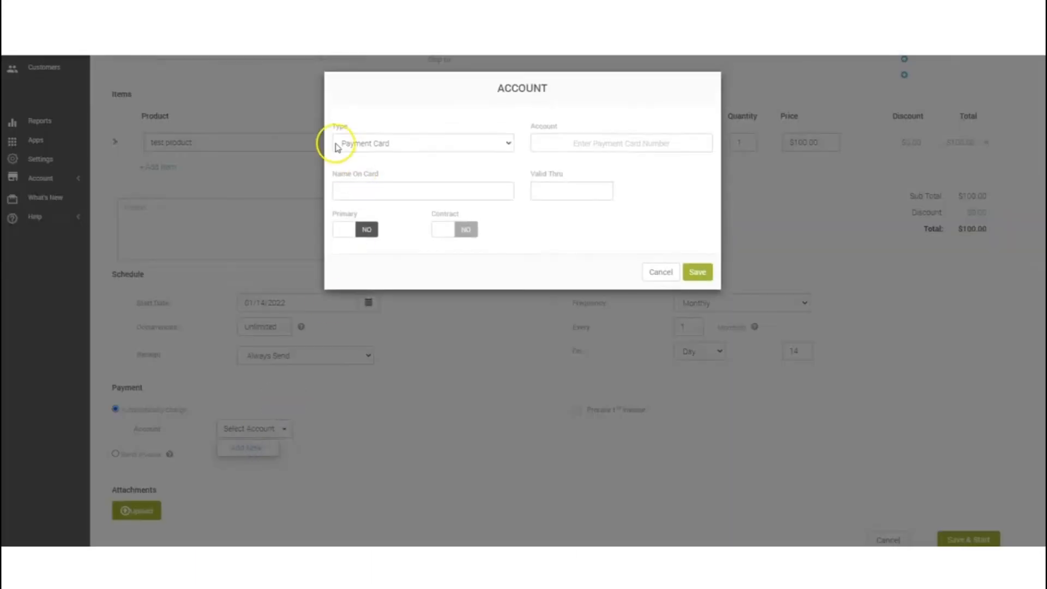
left_click(422, 143)
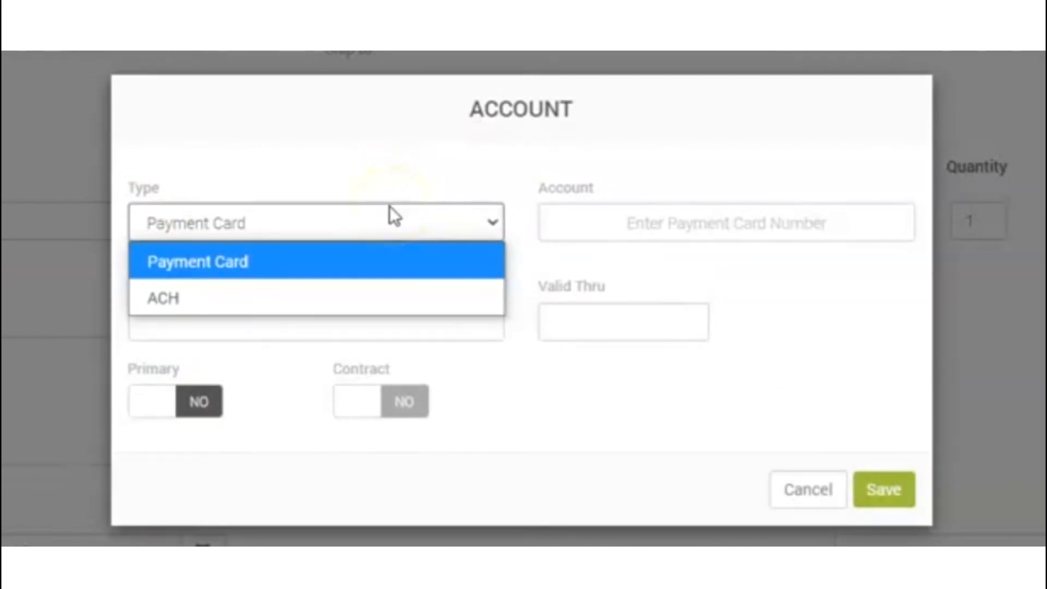
mouse_move(294, 299)
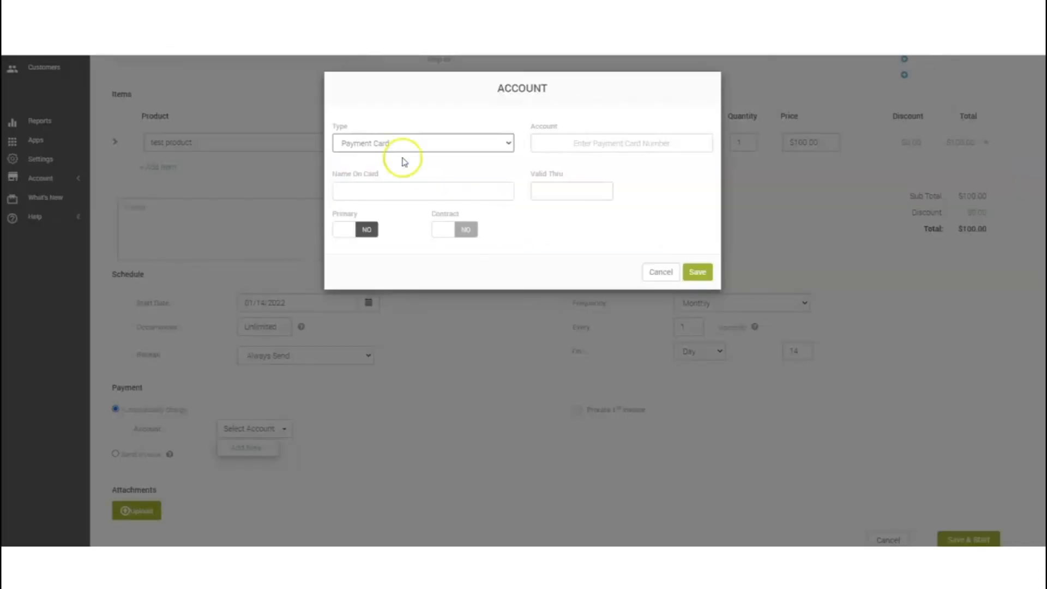
left_click(620, 143)
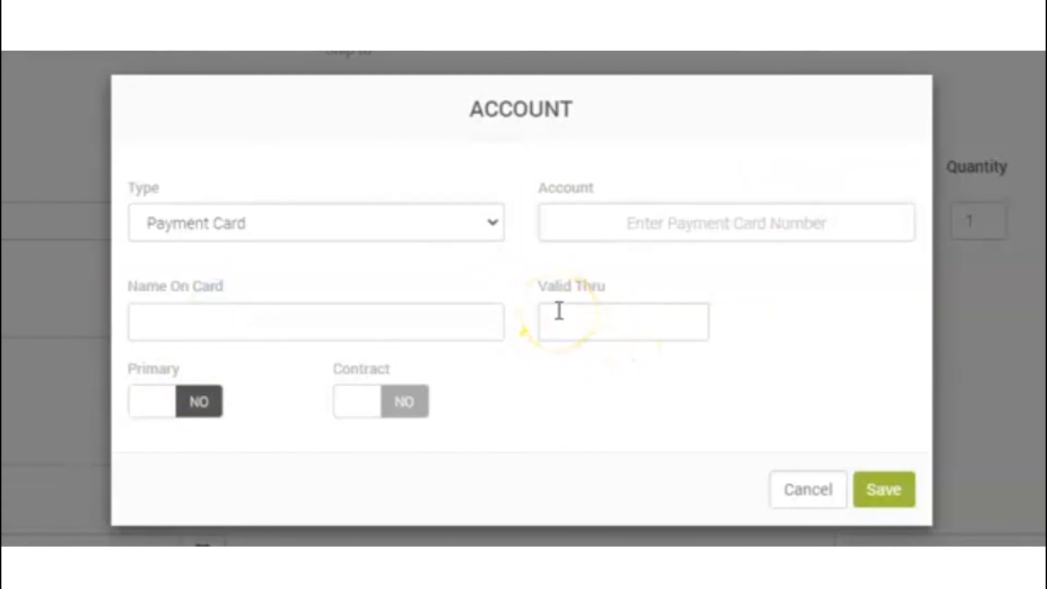
left_click(175, 402)
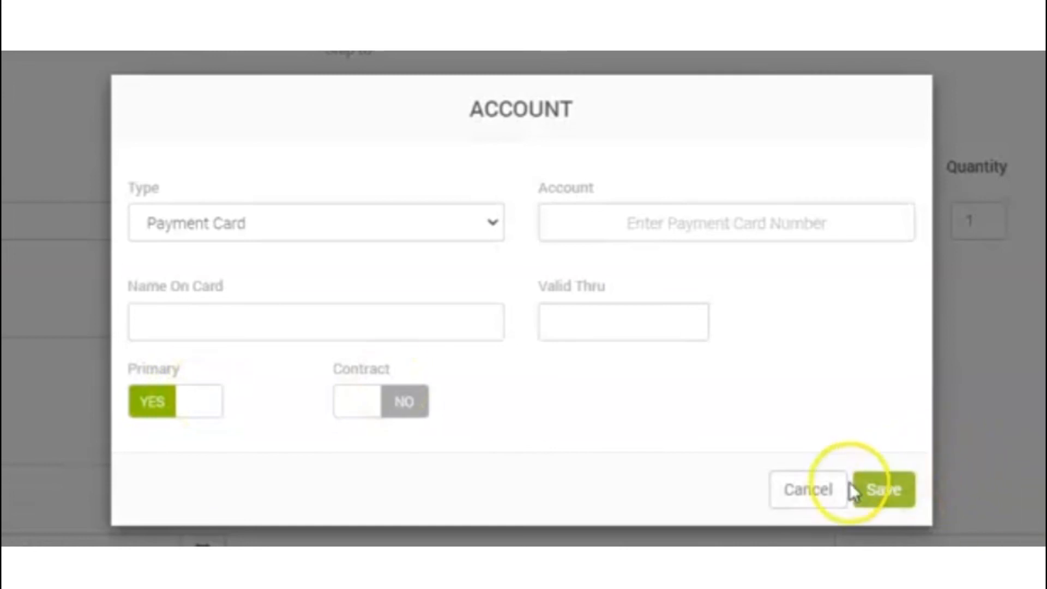
left_click(882, 489)
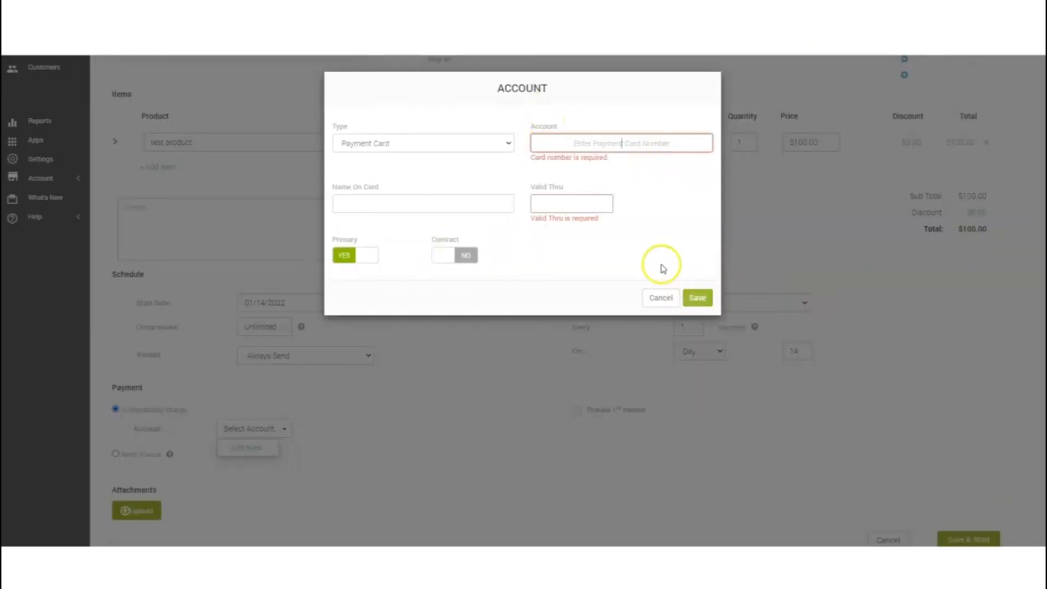
left_click(660, 297)
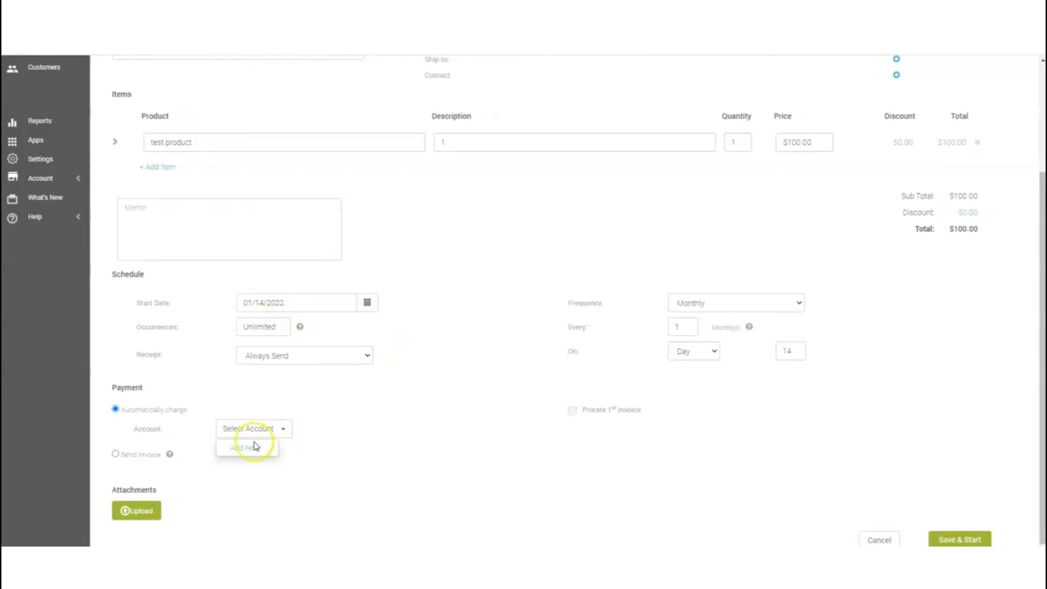
mouse_move(314, 437)
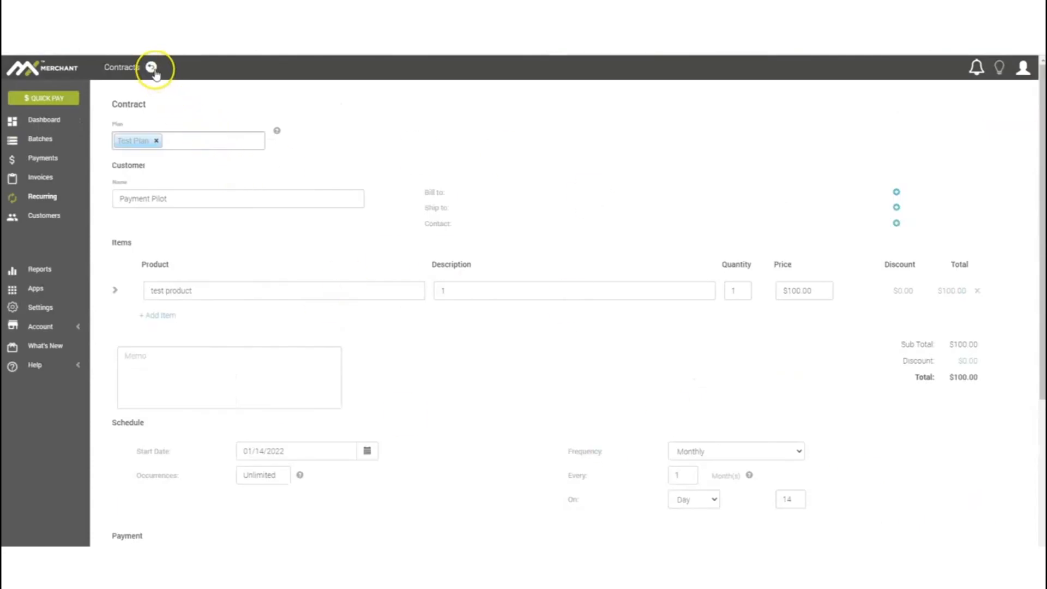
Return to the Contracts list and view contract #79's saved account and $49.00 monthly payment history
left_click(153, 68)
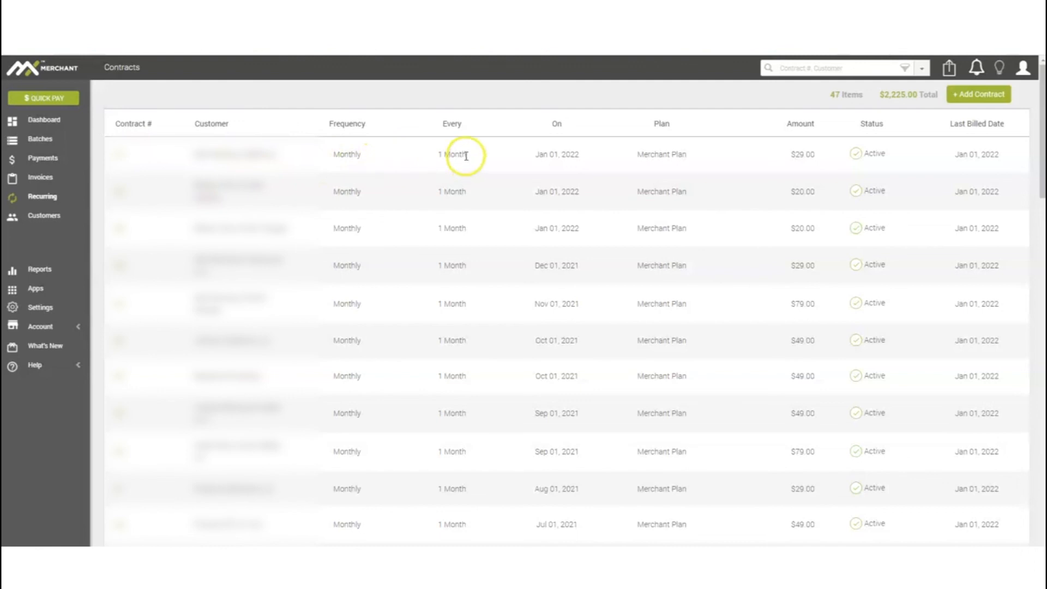
mouse_move(712, 158)
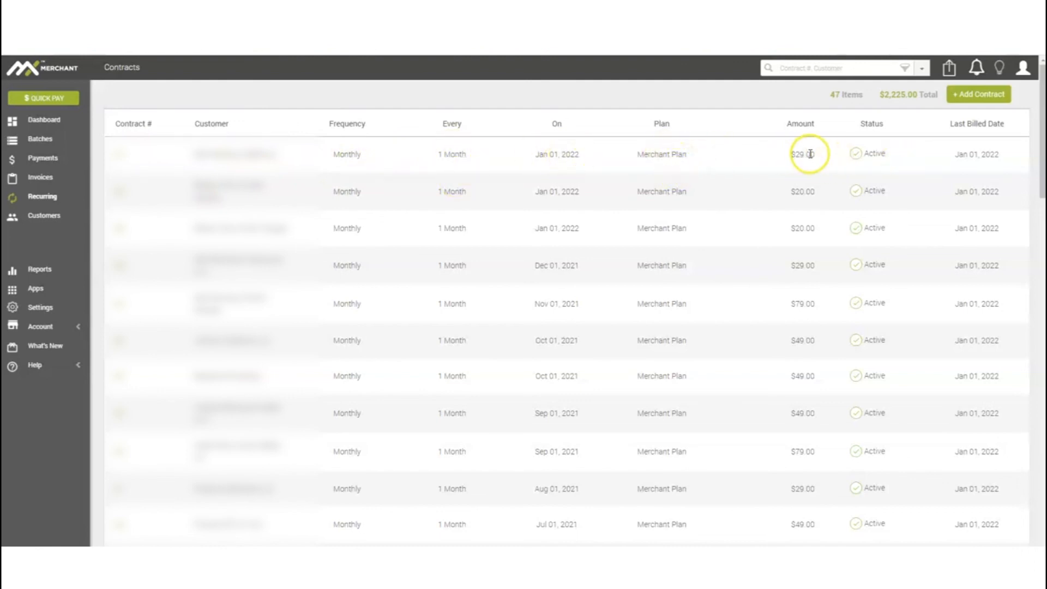
mouse_move(877, 163)
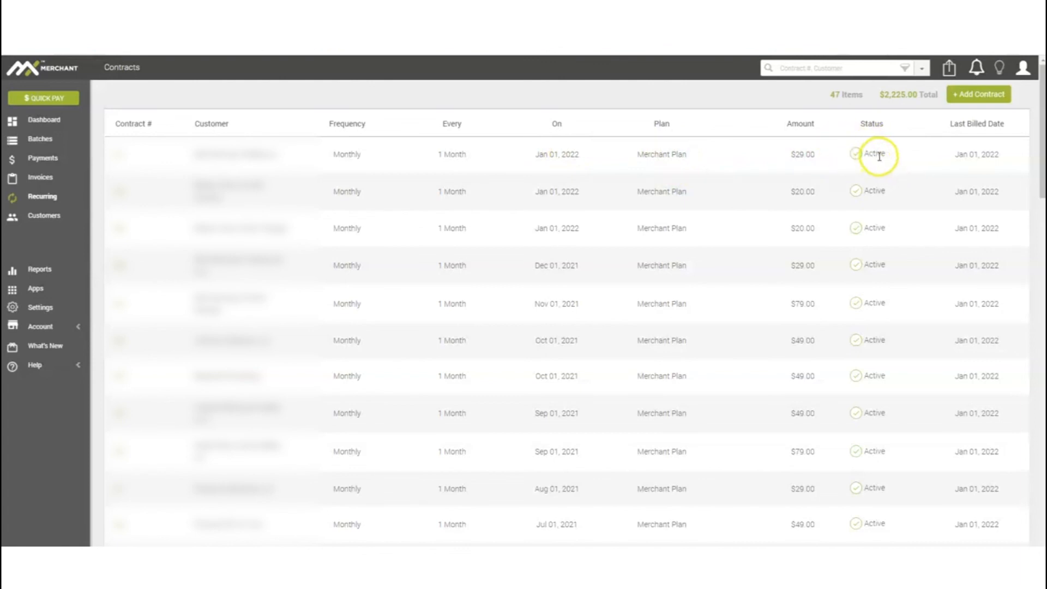
scroll("down", 3)
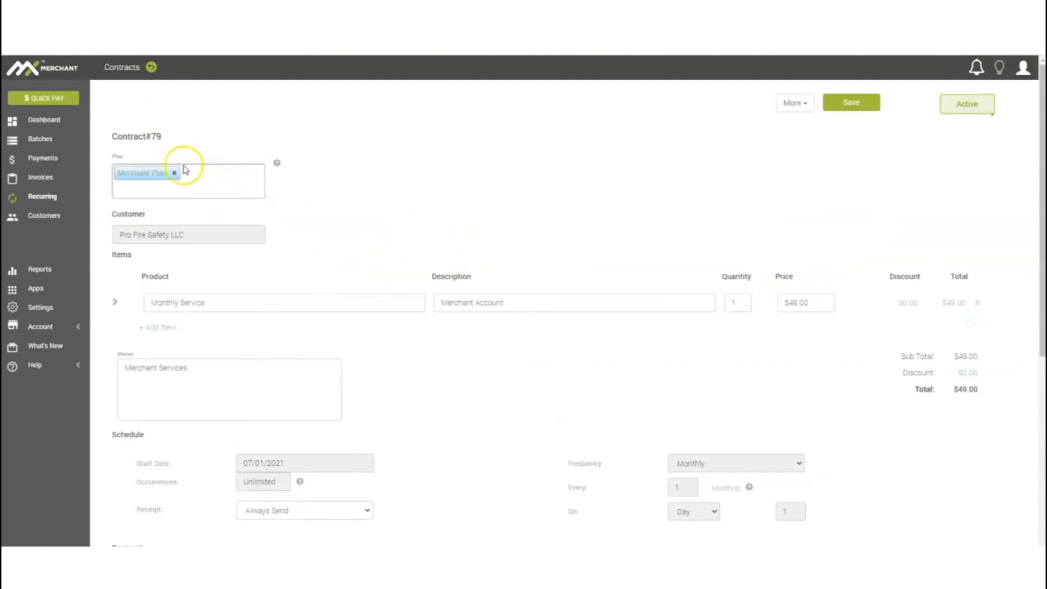
scroll("down", 3)
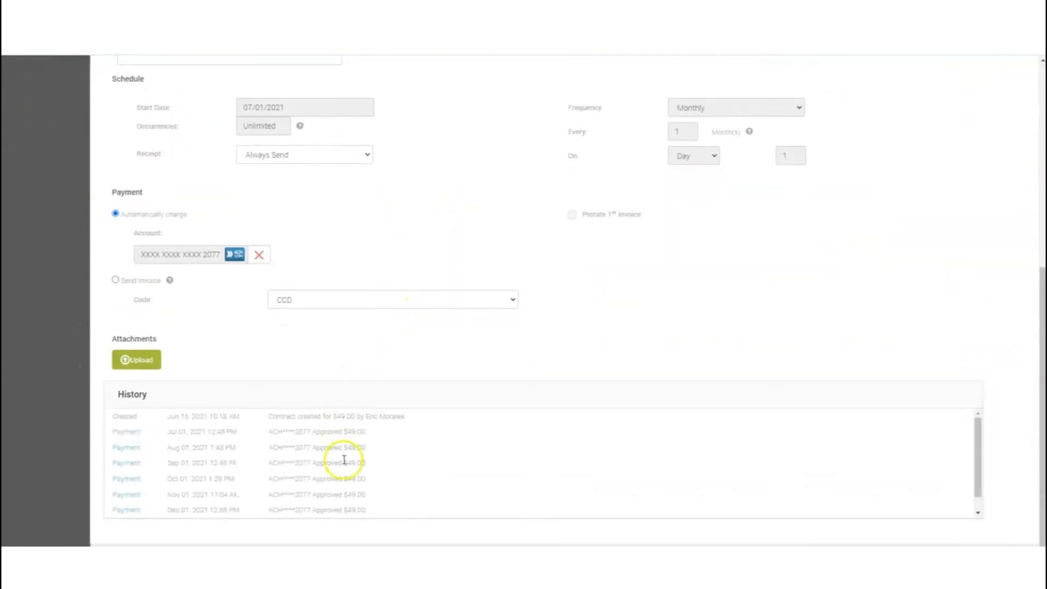